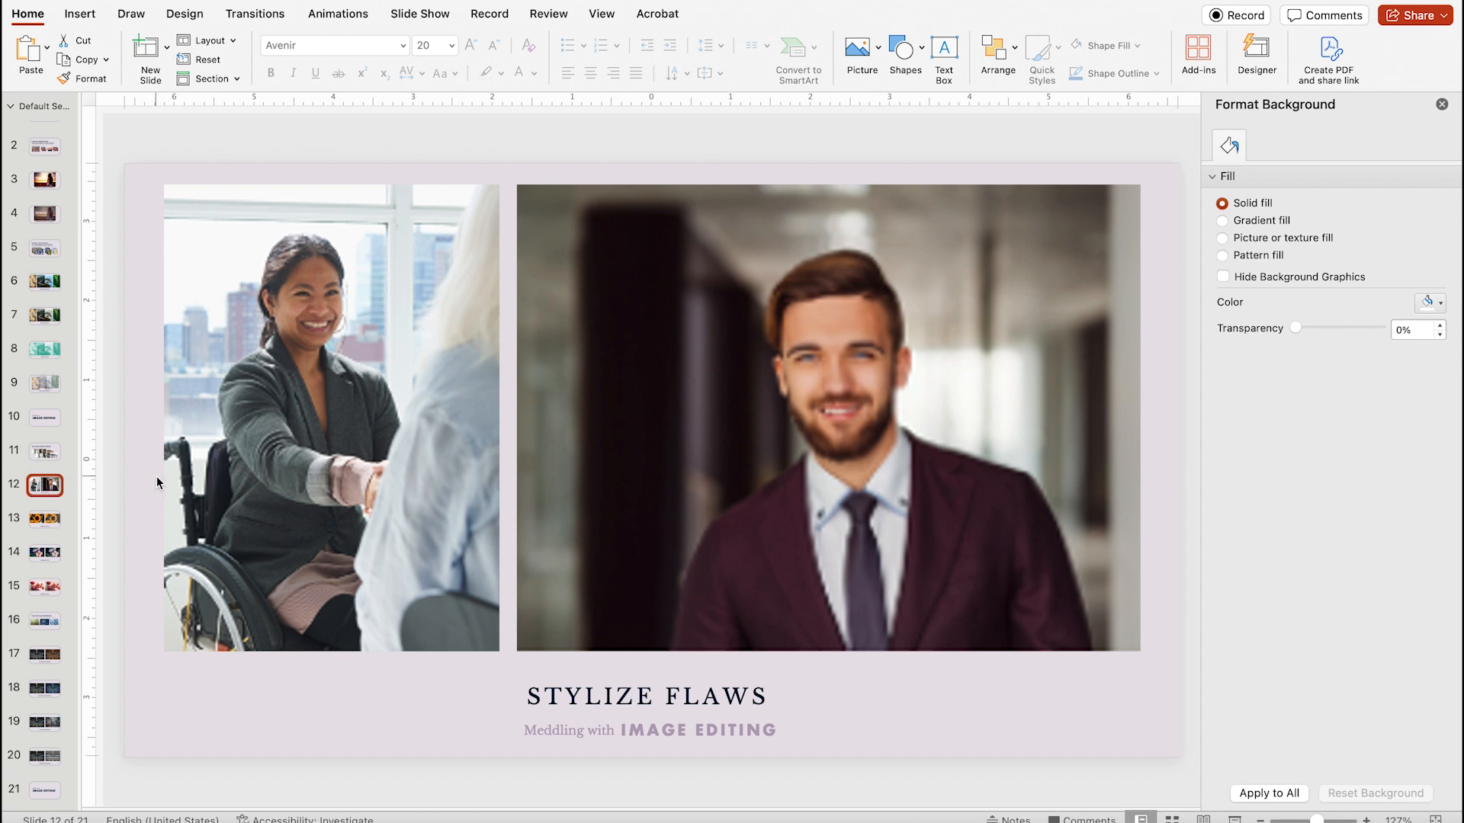
# Step: Give the man's photo on slide 12 a mosaic-style artistic effect with size 88
pyautogui.click(826, 416)
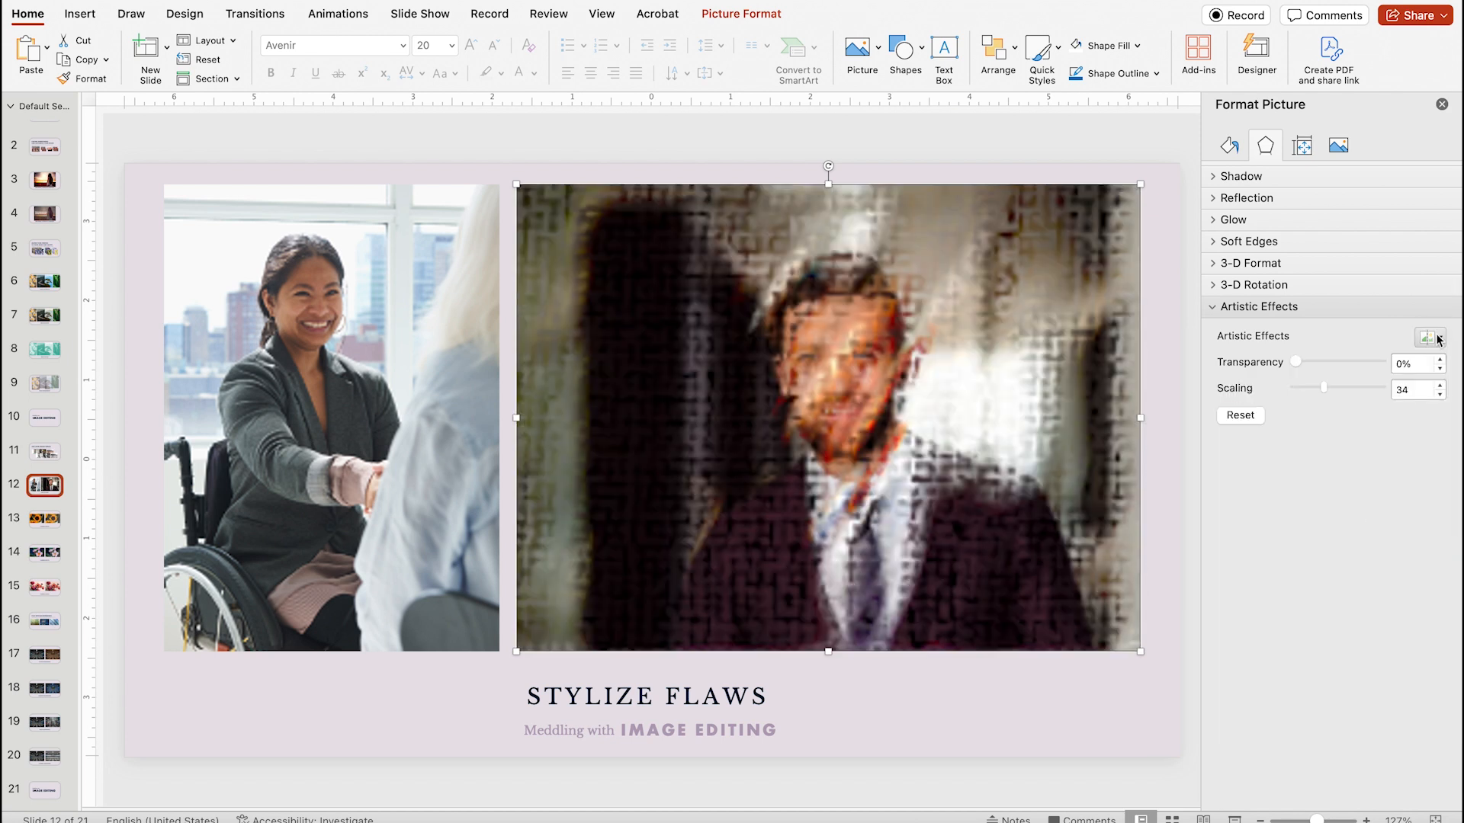
pyautogui.click(1427, 337)
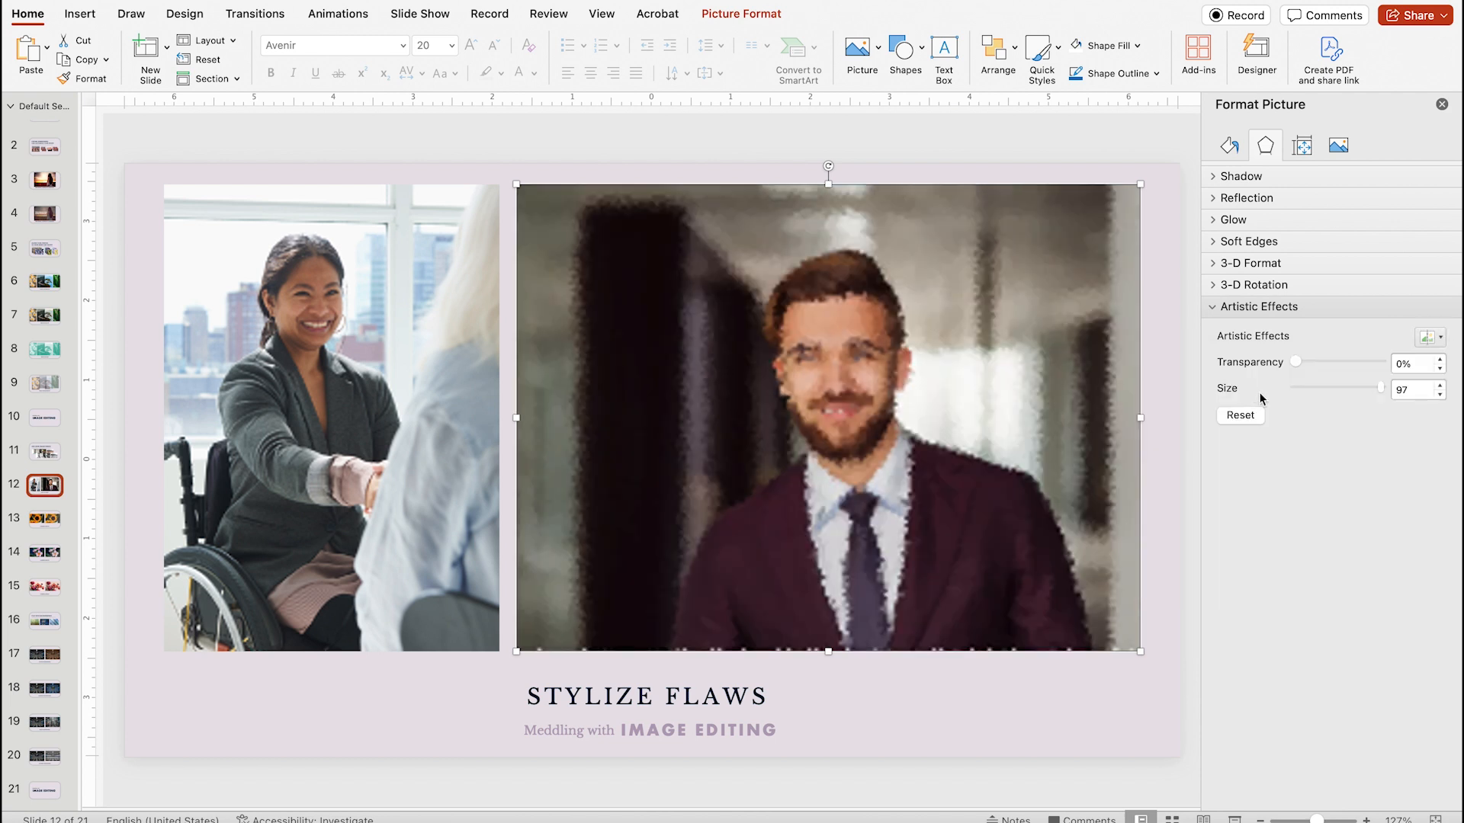
pyautogui.moveTo(1363, 387); pyautogui.dragTo(1307, 387)
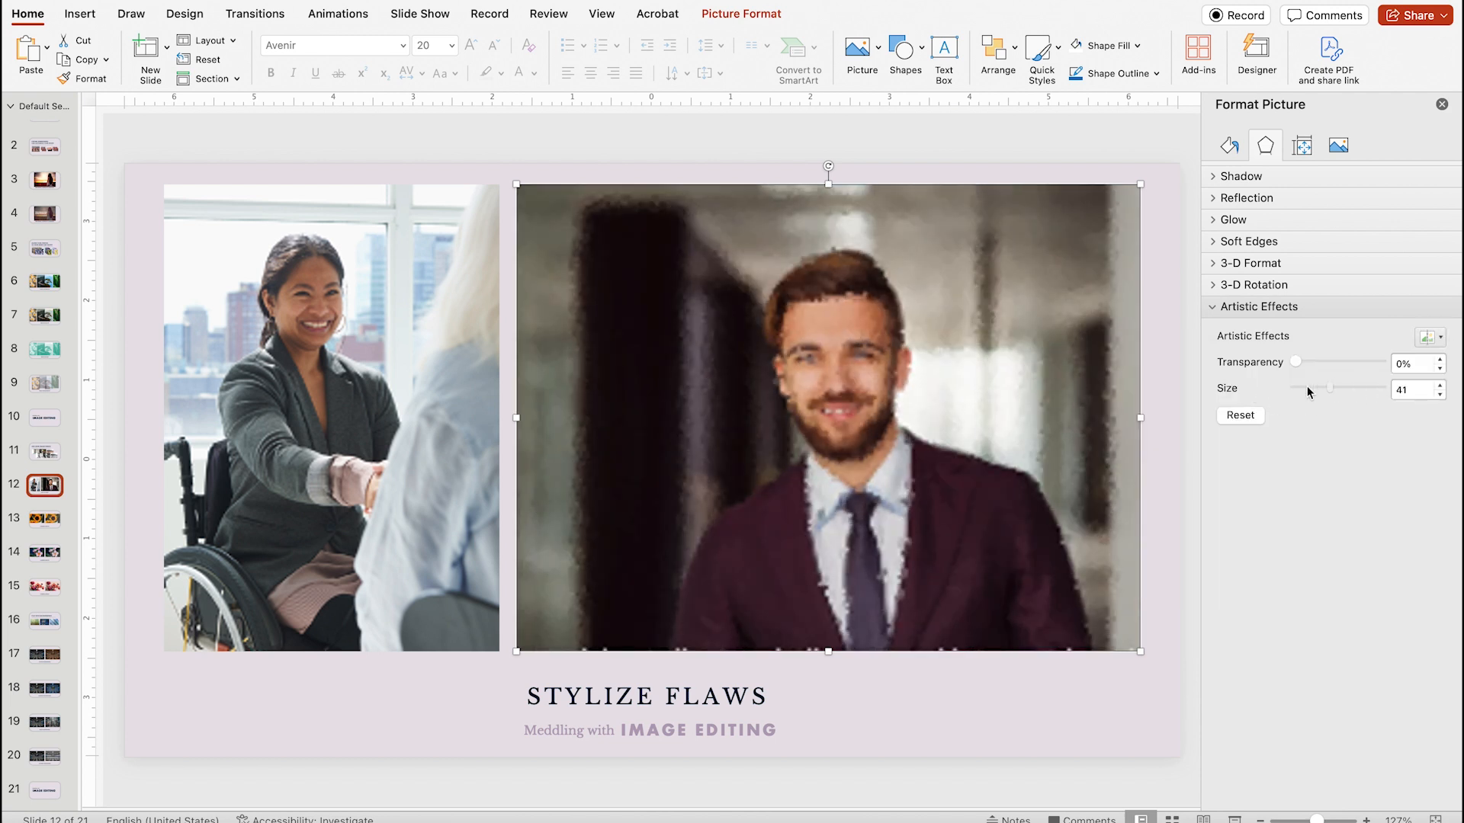
pyautogui.moveTo(1316, 389); pyautogui.dragTo(1345, 389)
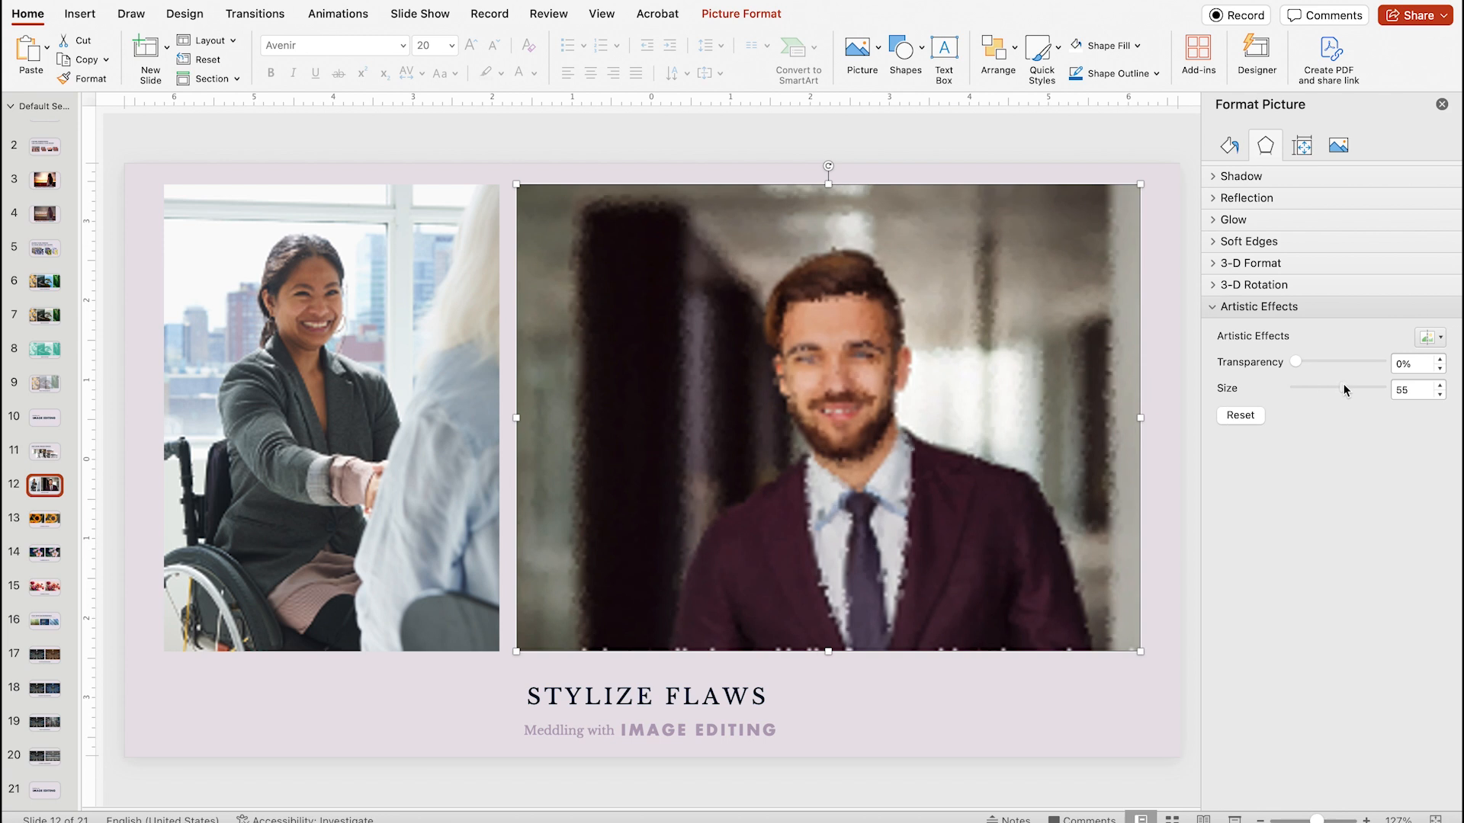
pyautogui.moveTo(1335, 388); pyautogui.dragTo(1365, 388)
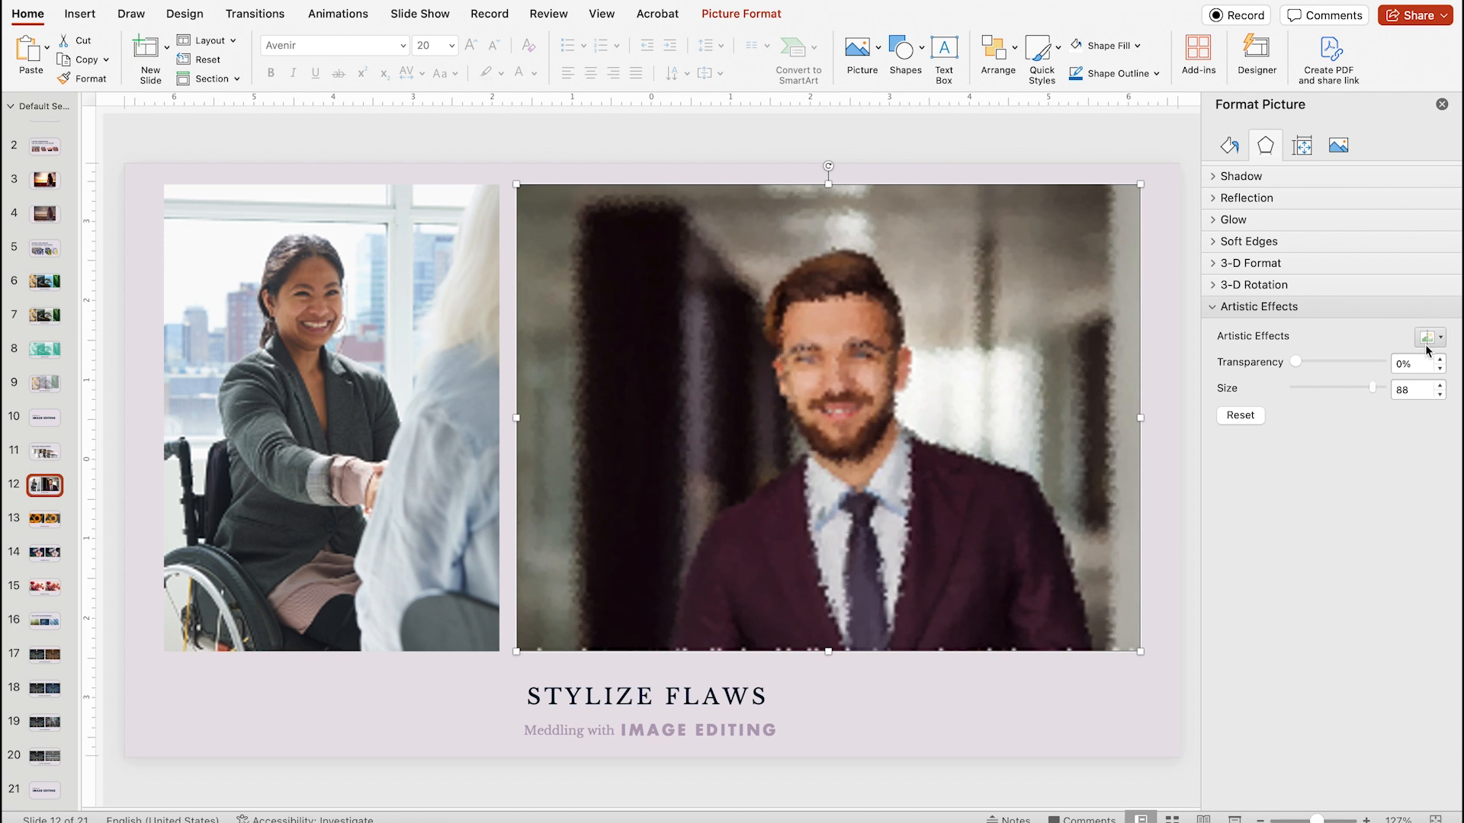
pyautogui.click(1427, 337)
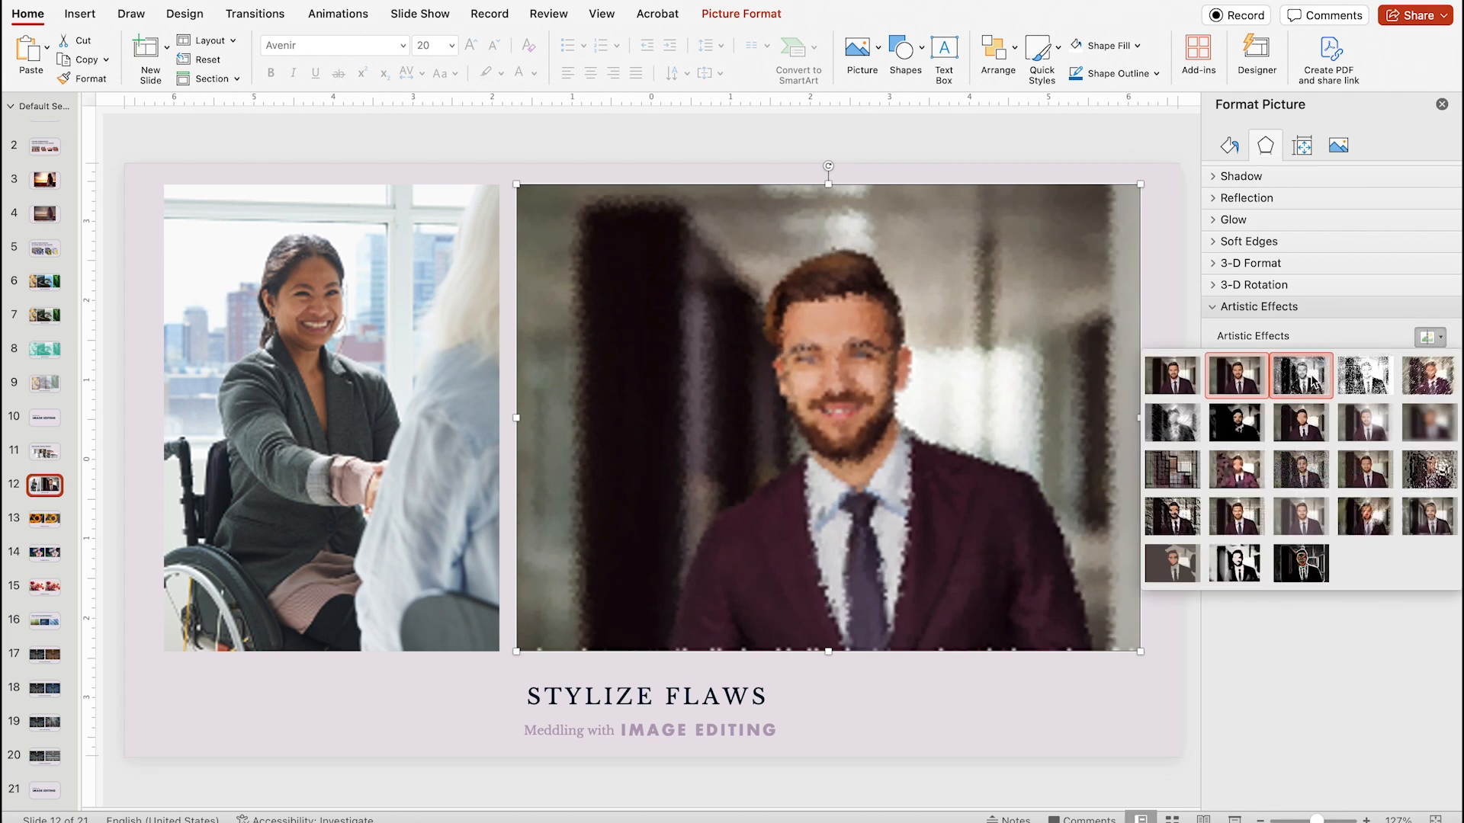
# Step: Switch the man's photo to Pencil Sketch, pencil size 31, transparency 44%
pyautogui.click(1300, 375)
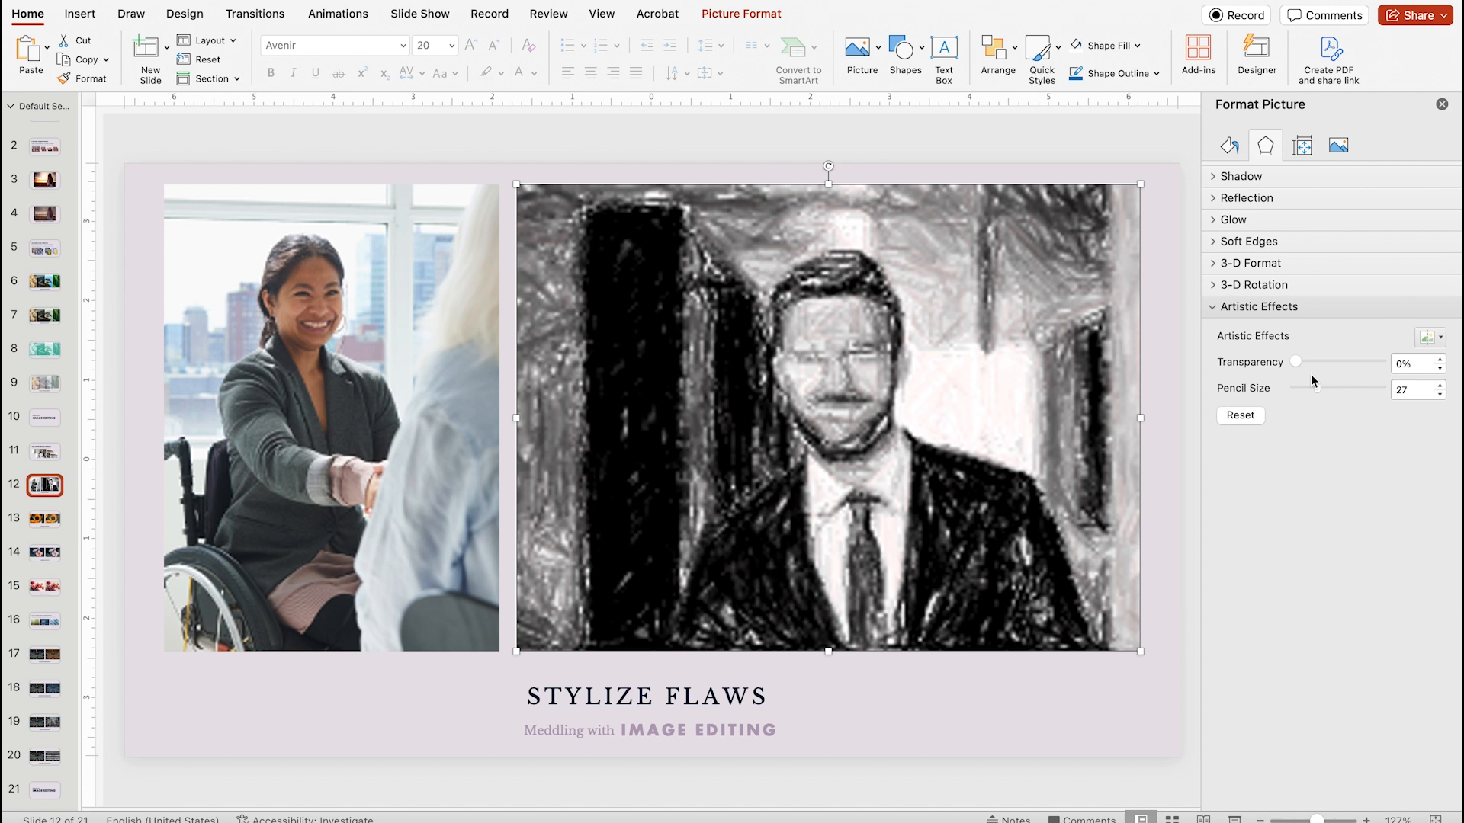
pyautogui.moveTo(1317, 390)
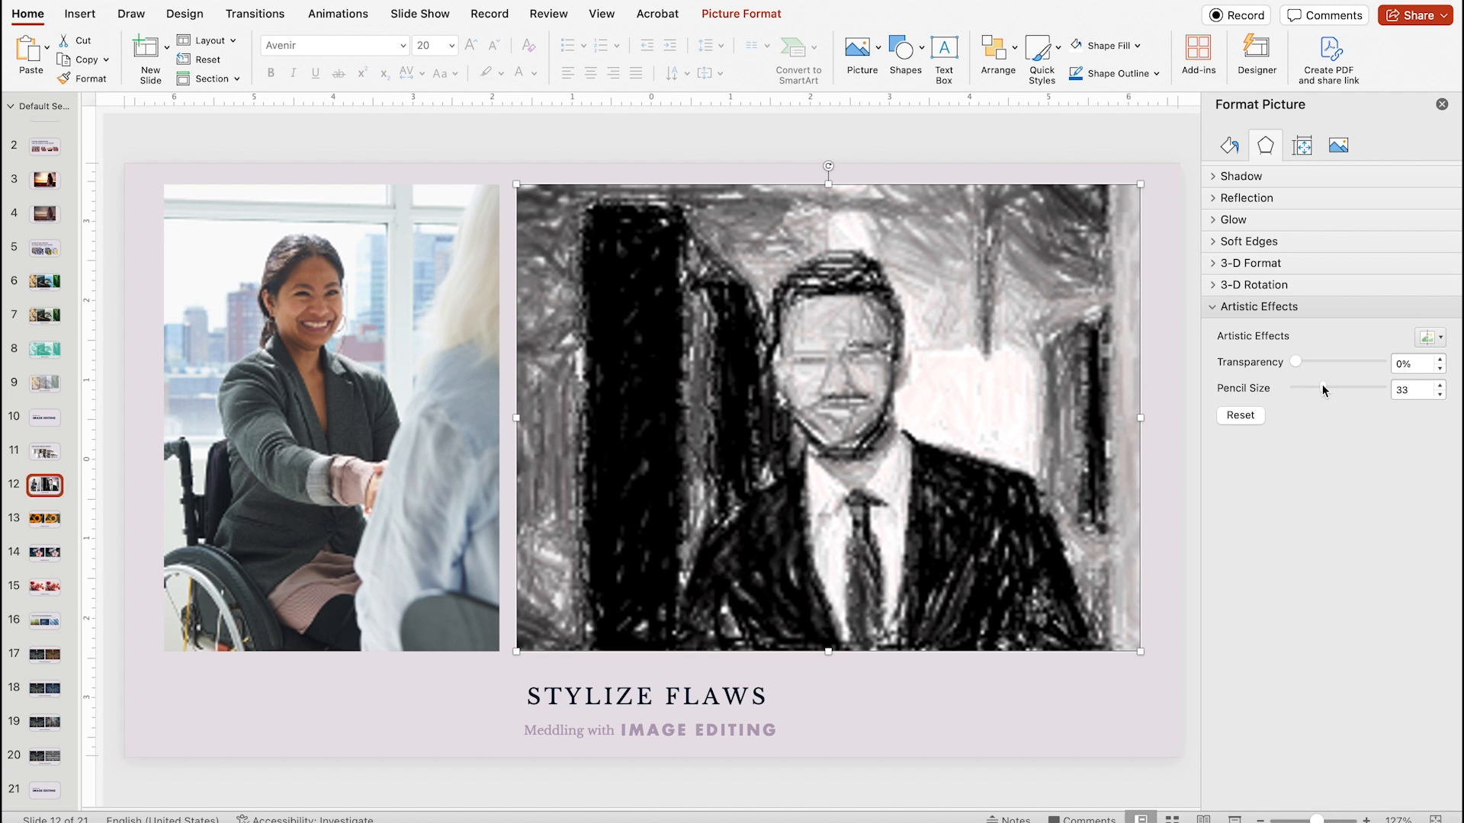
pyautogui.moveTo(1340, 389); pyautogui.dragTo(1367, 389)
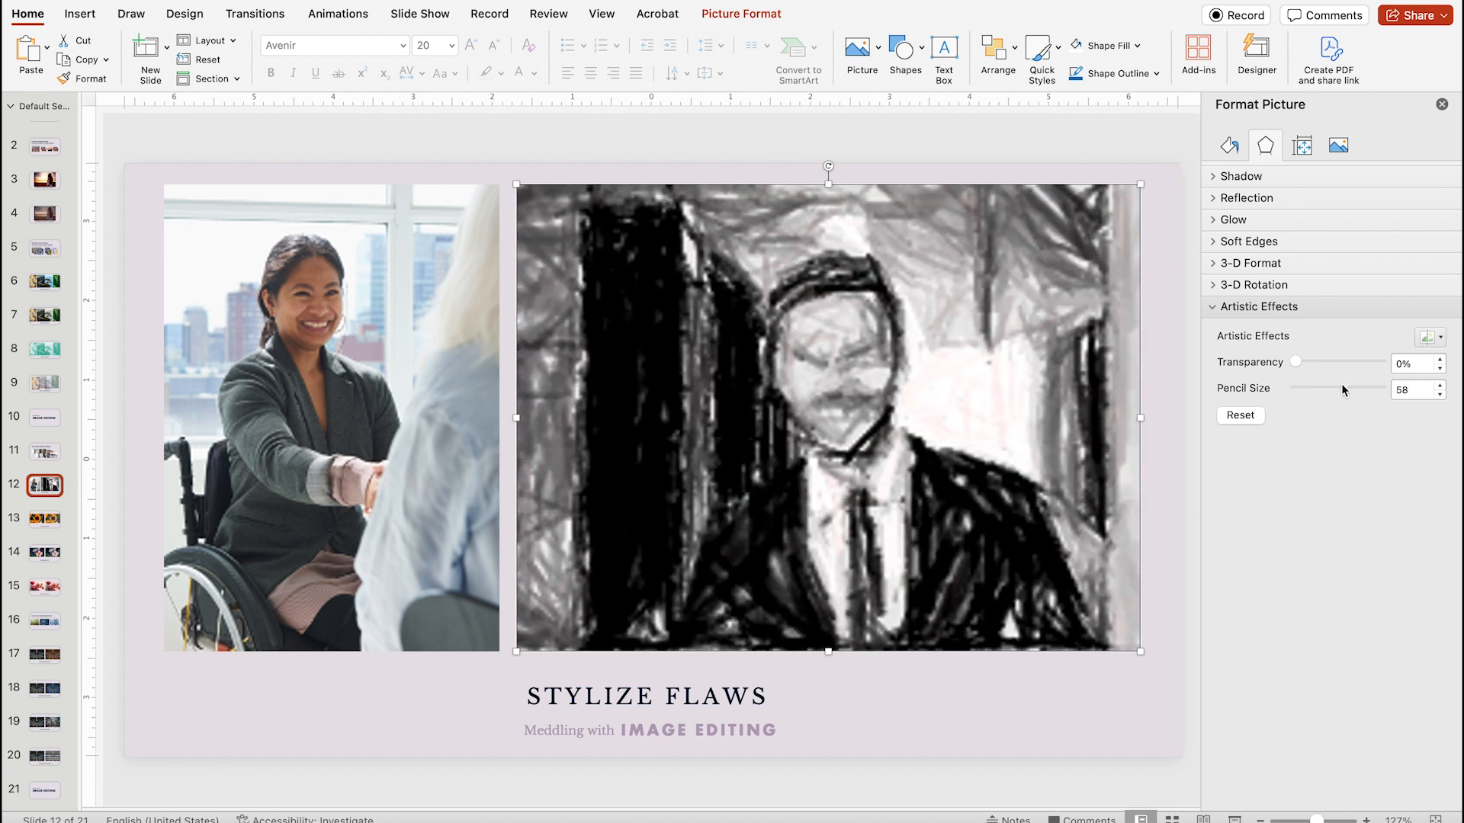
pyautogui.moveTo(1349, 387); pyautogui.dragTo(1316, 387)
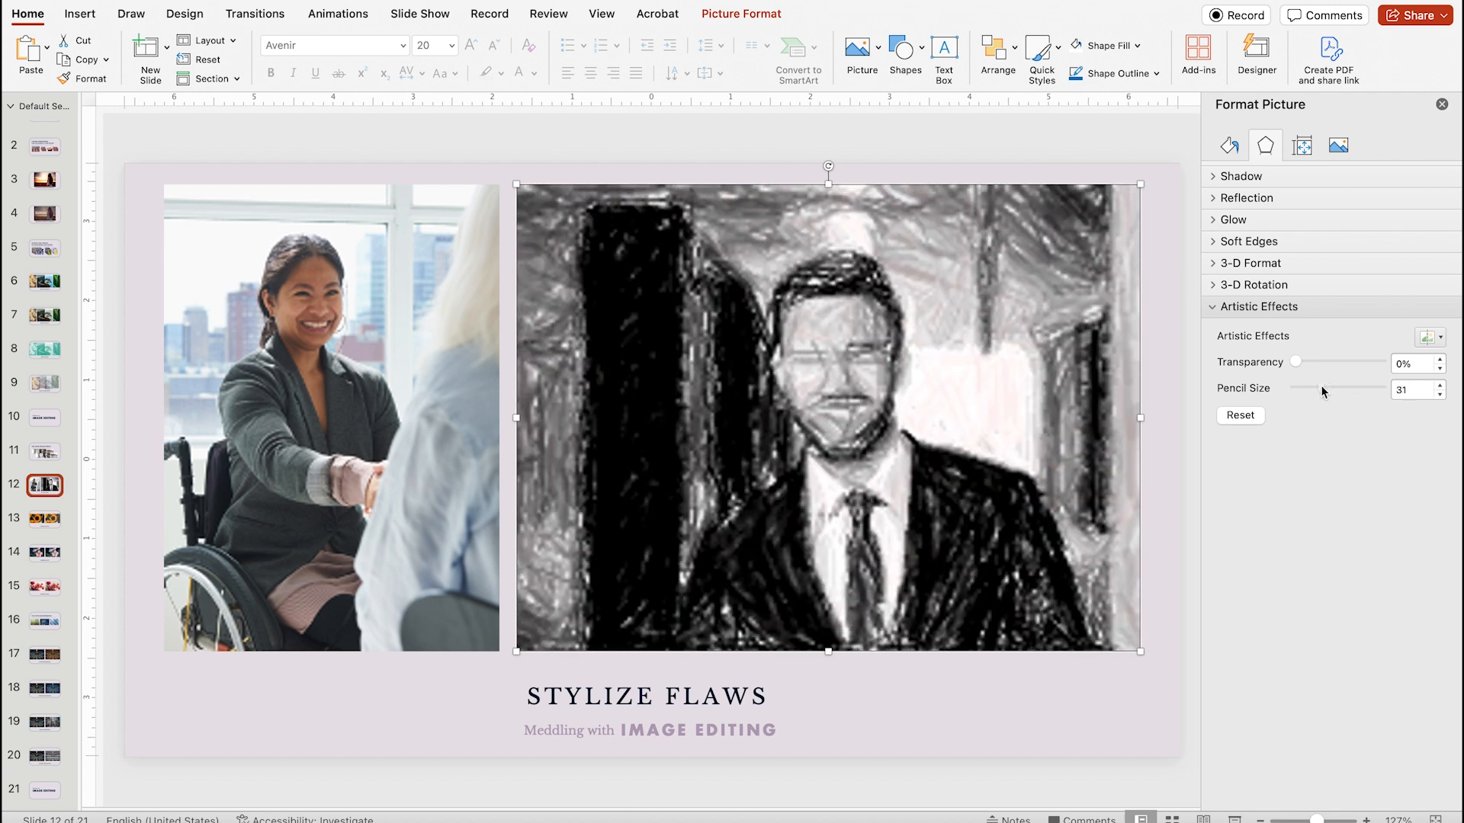
pyautogui.moveTo(1296, 363); pyautogui.dragTo(1316, 363)
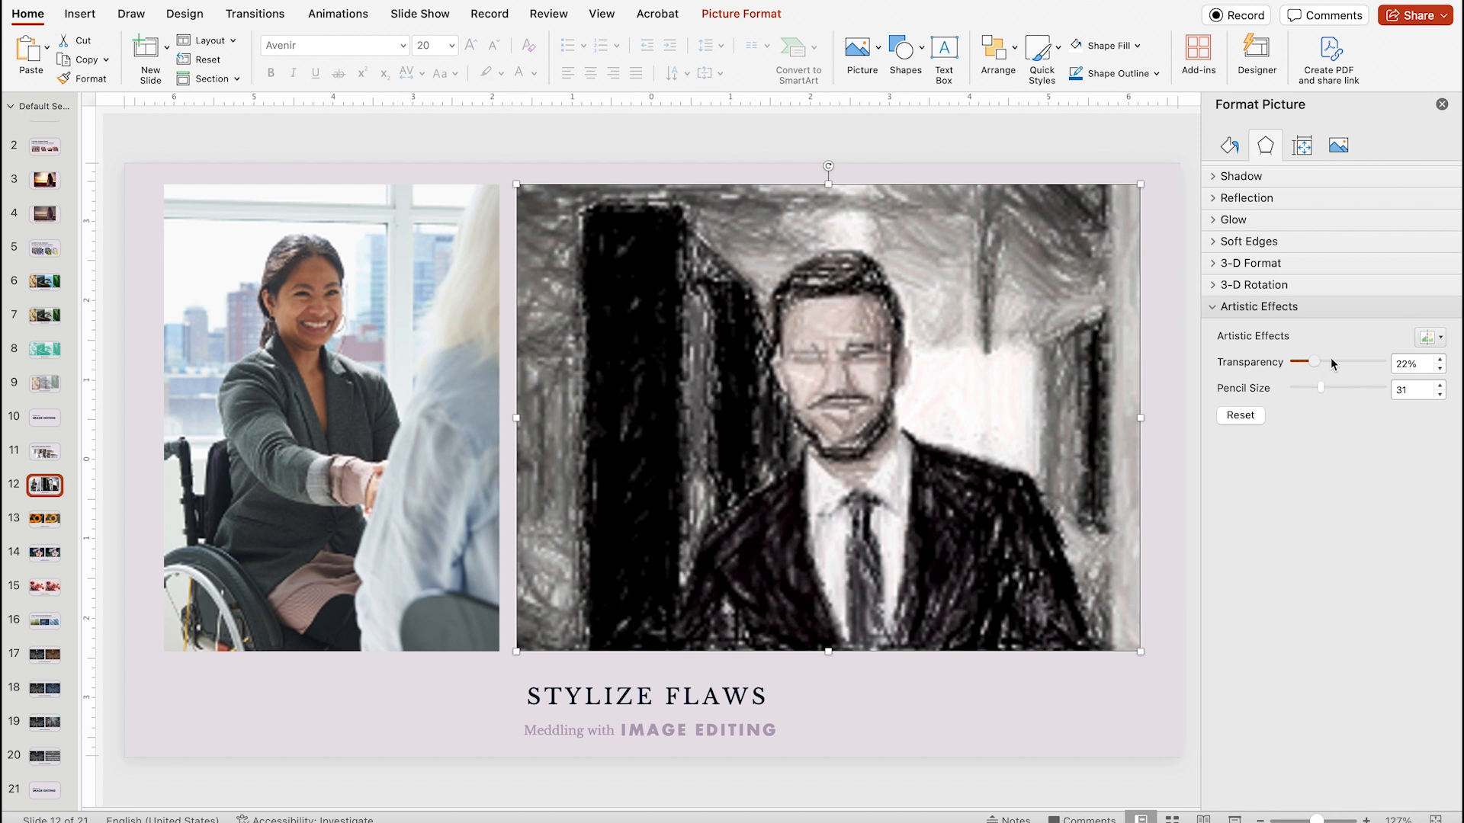
pyautogui.moveTo(1316, 363); pyautogui.dragTo(1326, 363)
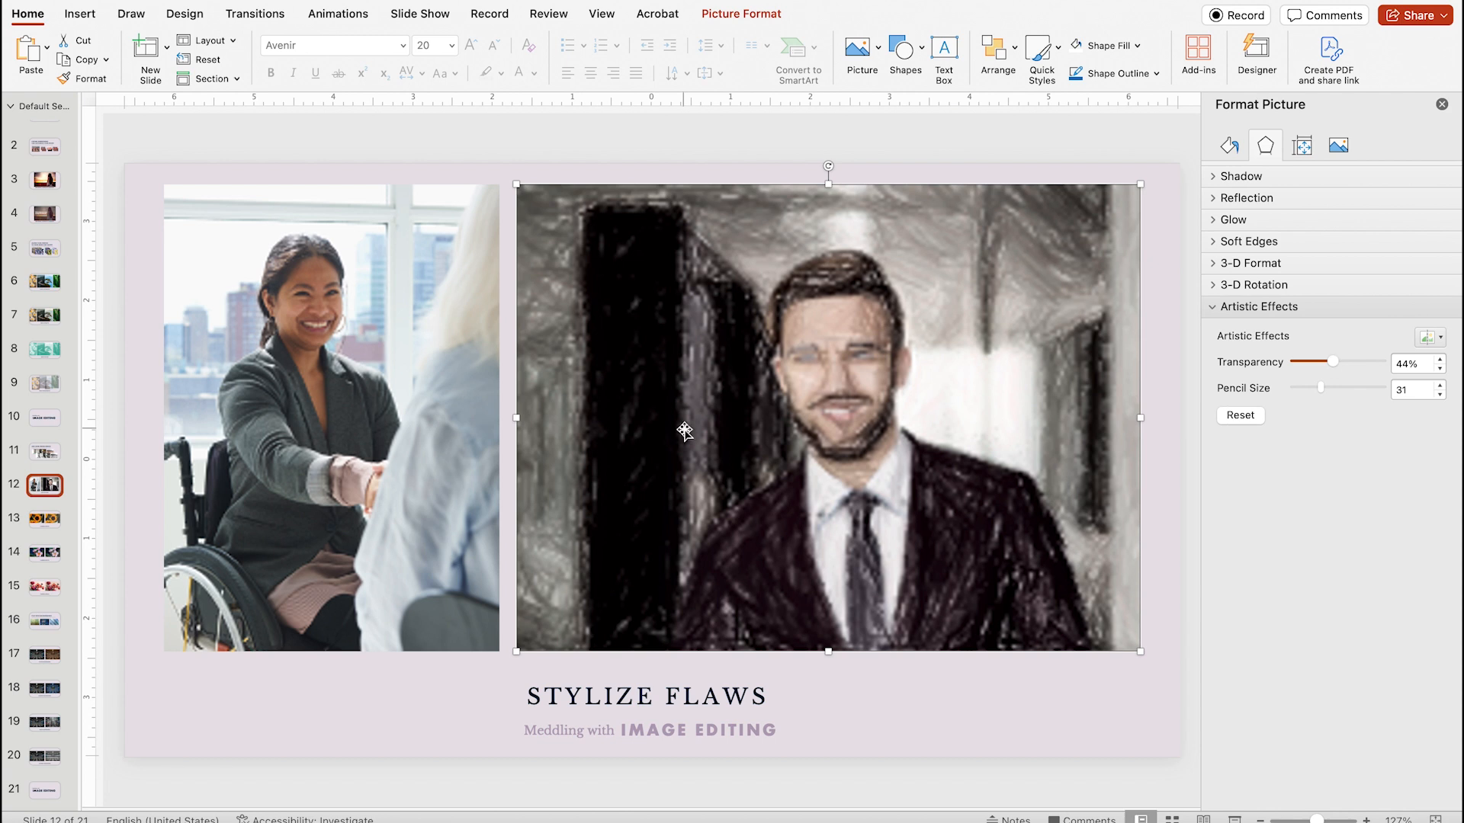
# Step: Make the woman's photo a pencil sketch at 38% transparency, size 52, then show slide 13
pyautogui.click(1424, 337)
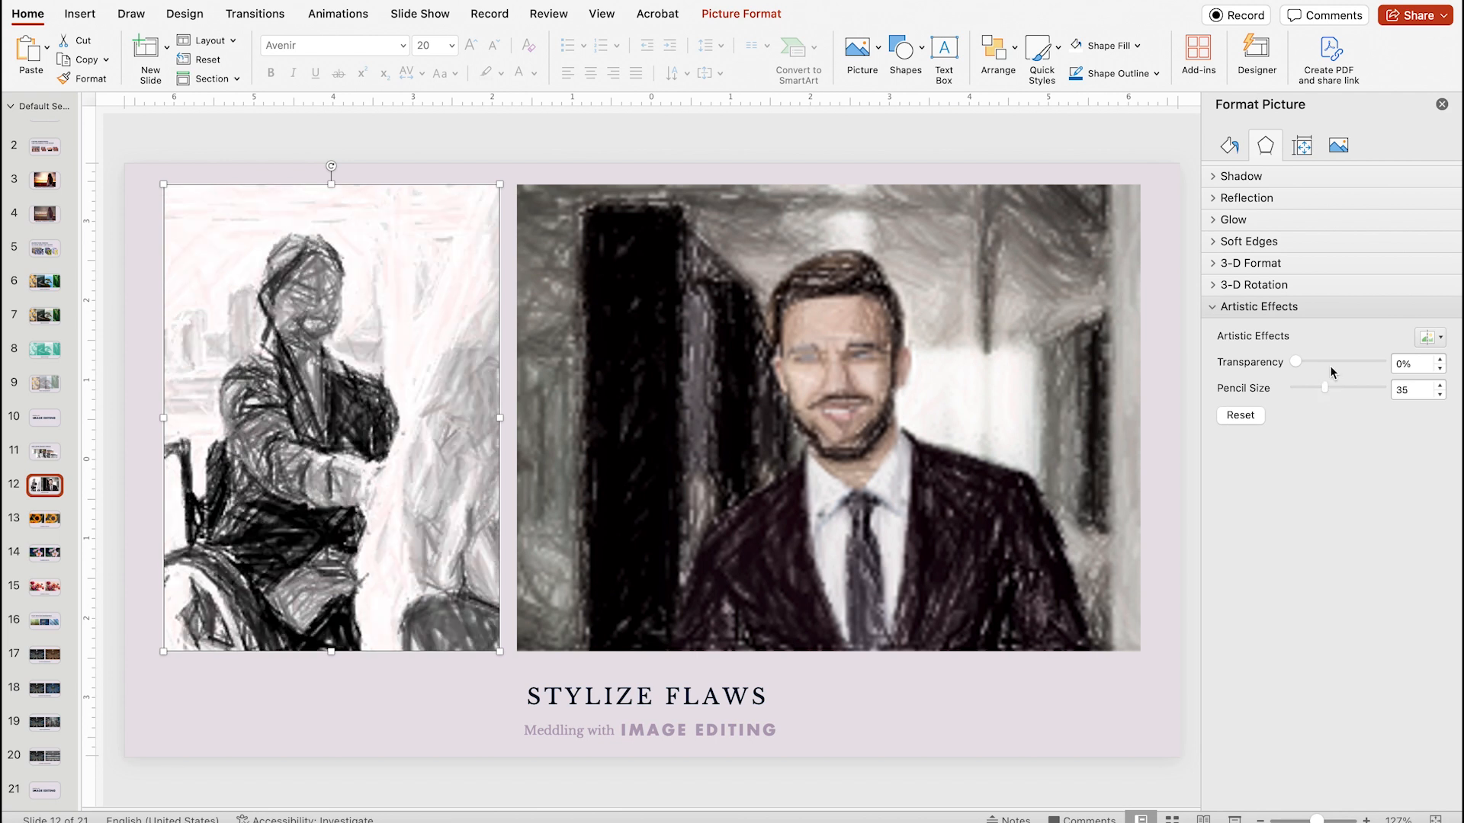
pyautogui.moveTo(1297, 363); pyautogui.dragTo(1329, 363)
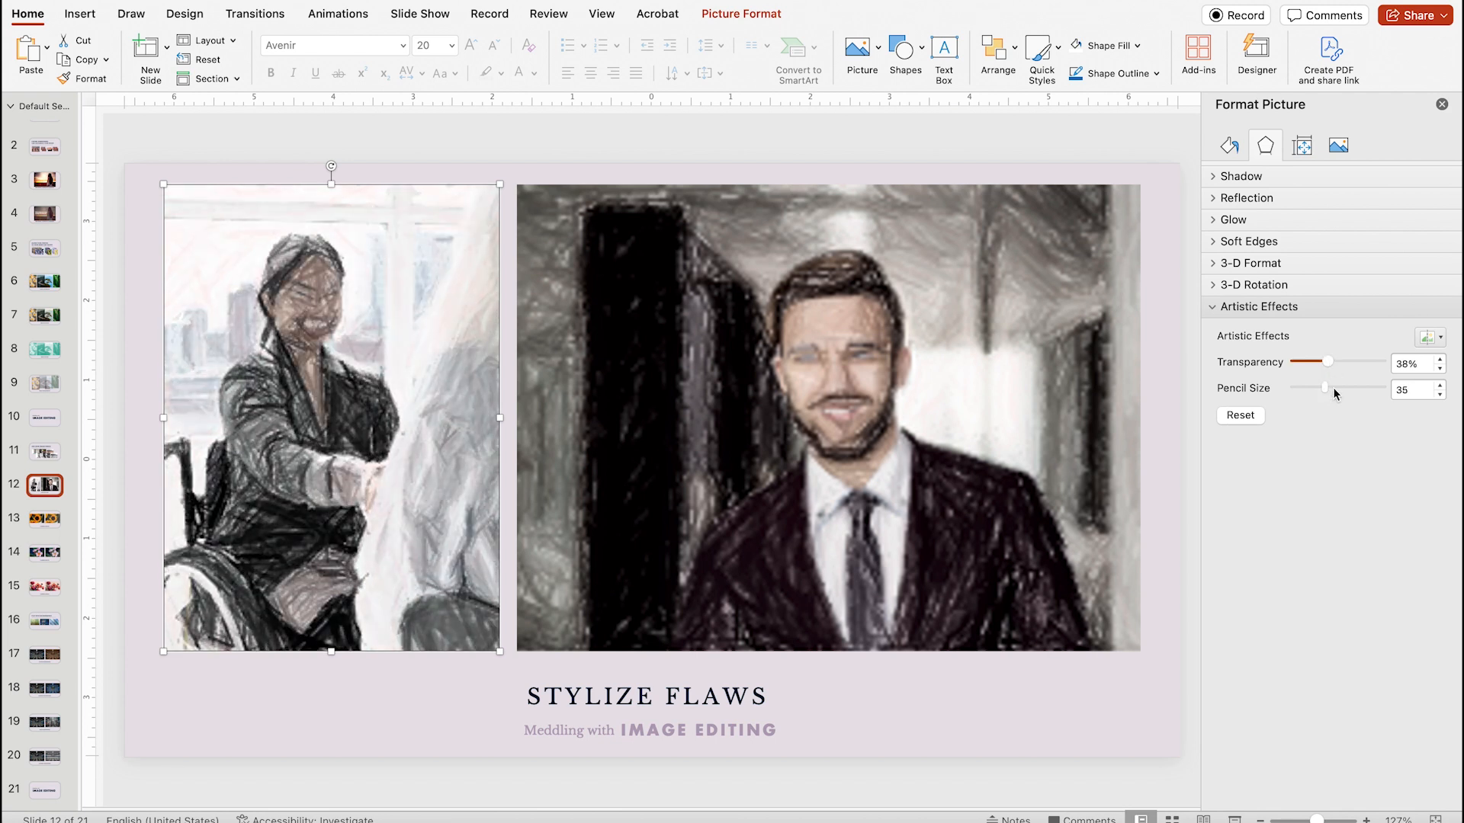
pyautogui.moveTo(1321, 389); pyautogui.dragTo(1341, 389)
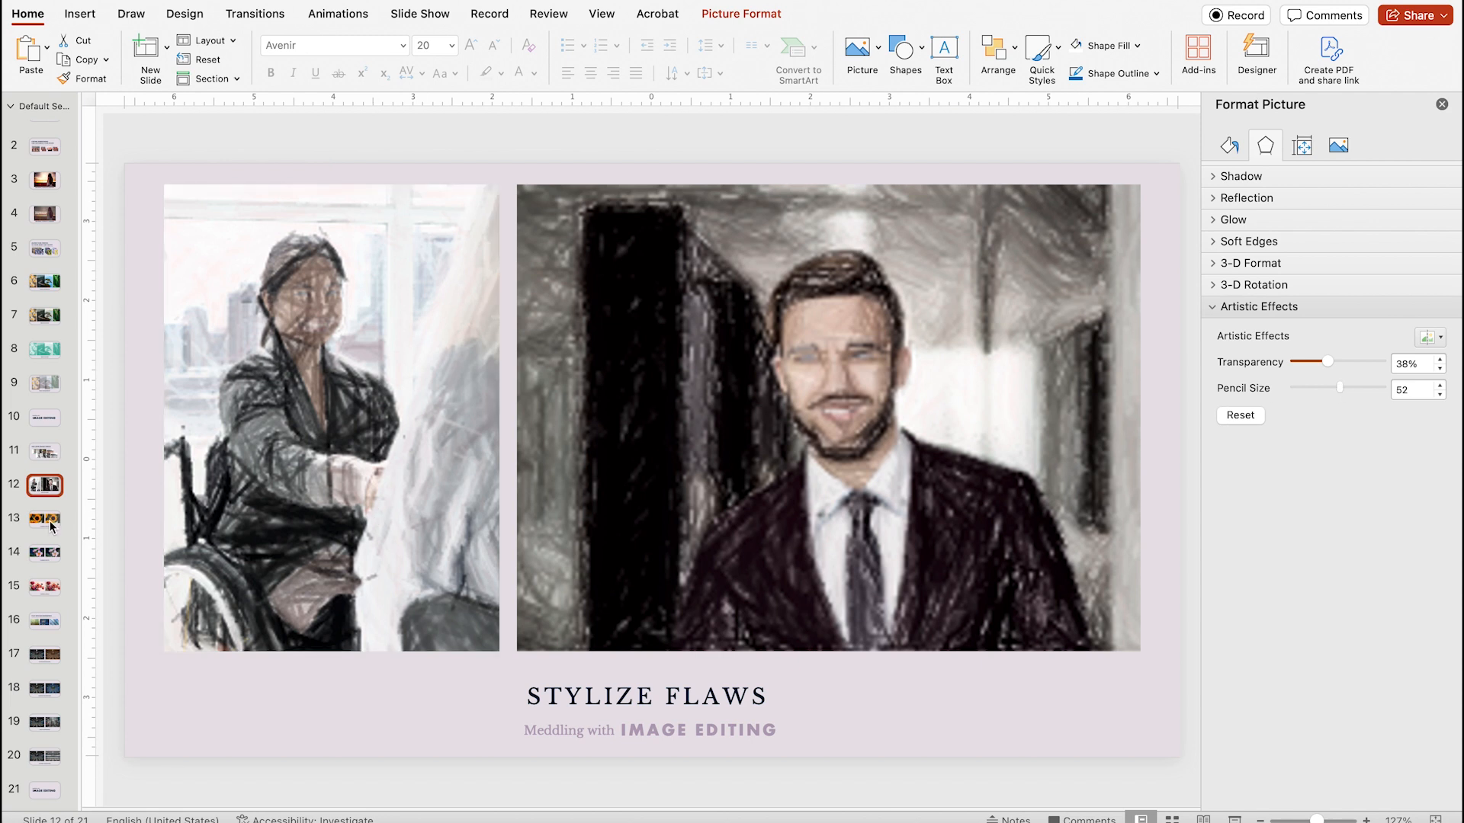
pyautogui.click(43, 518)
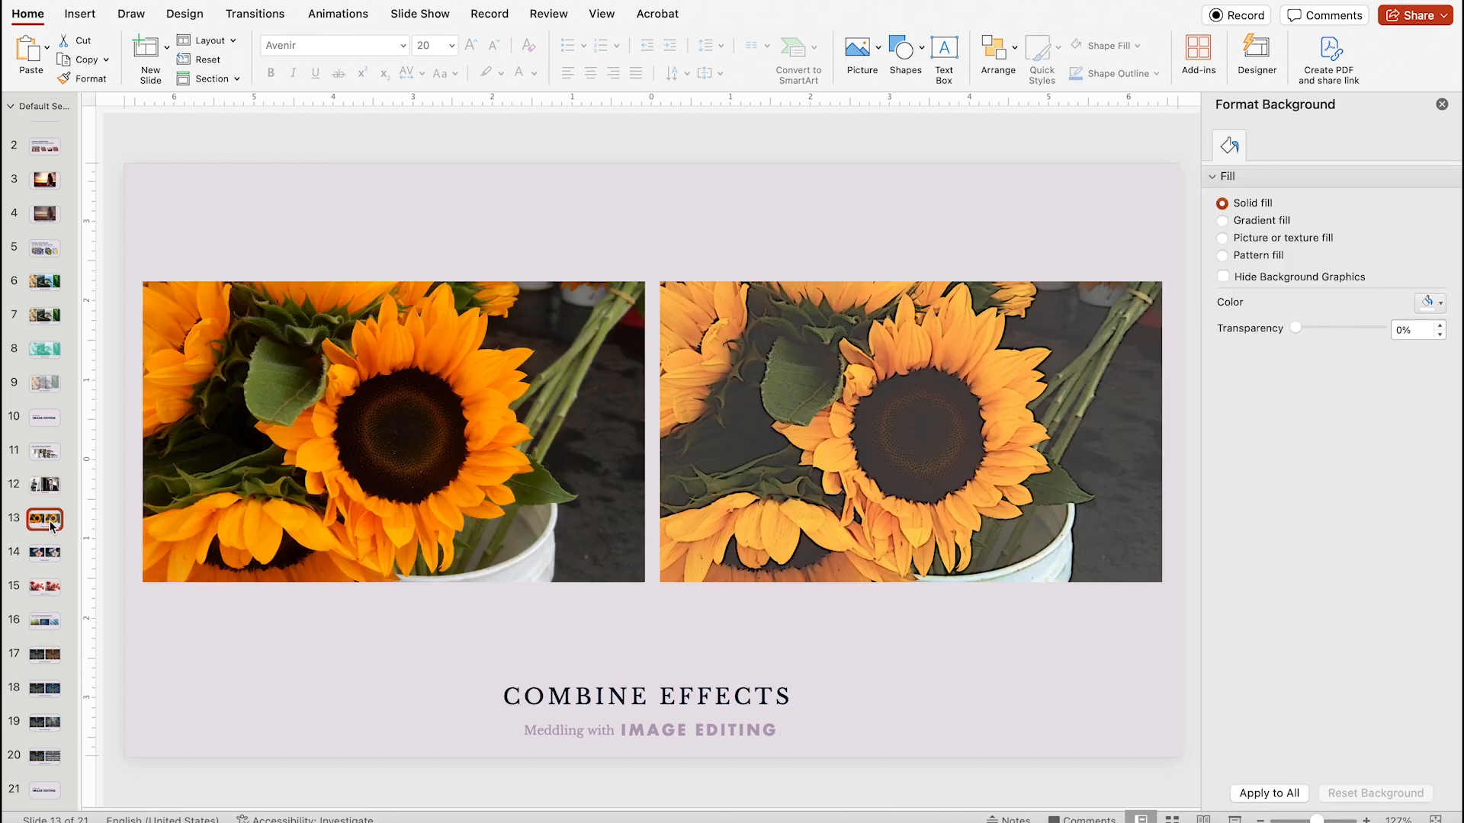
pyautogui.moveTo(488, 465)
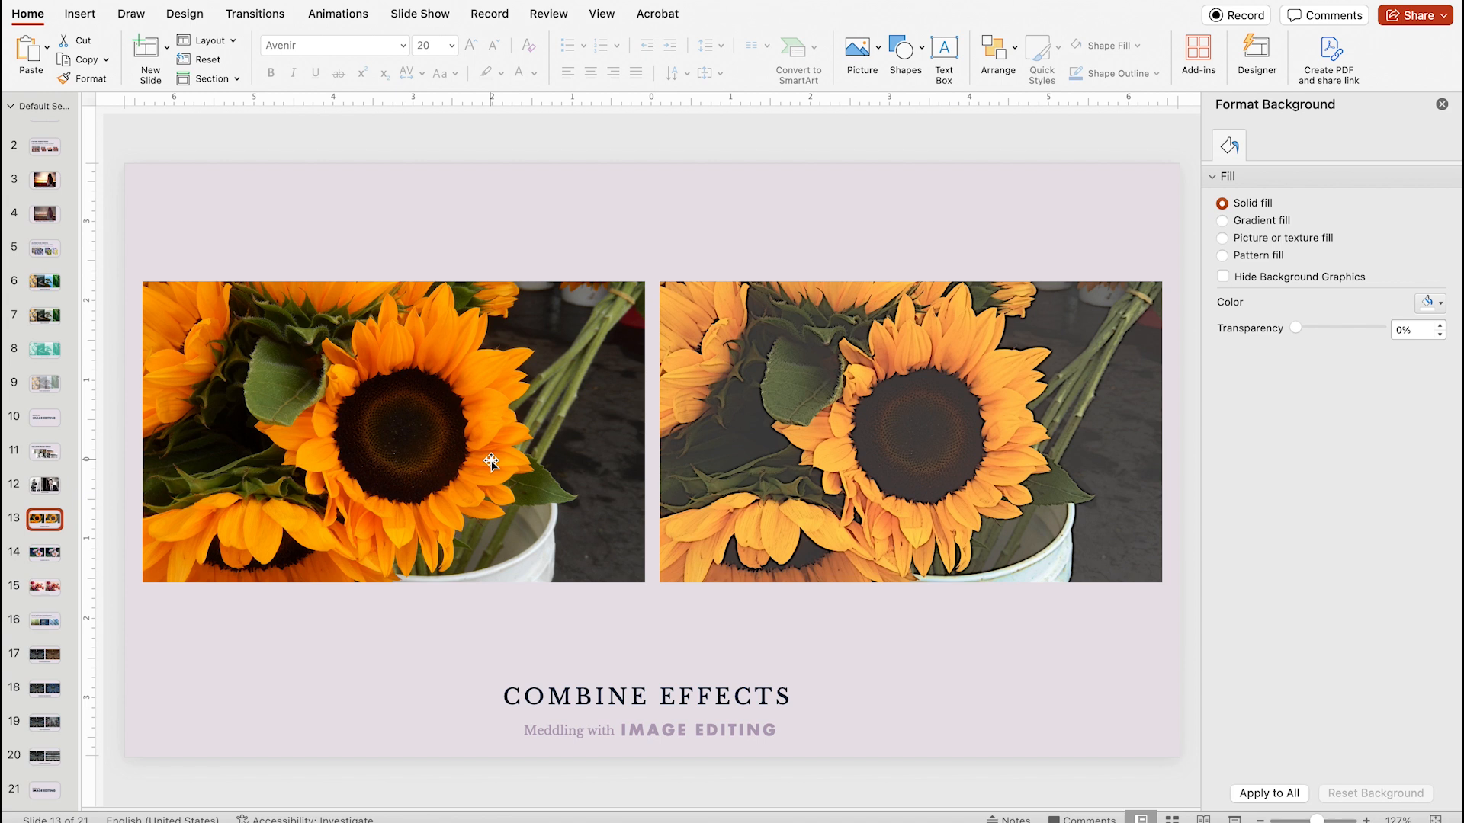
pyautogui.moveTo(430, 492)
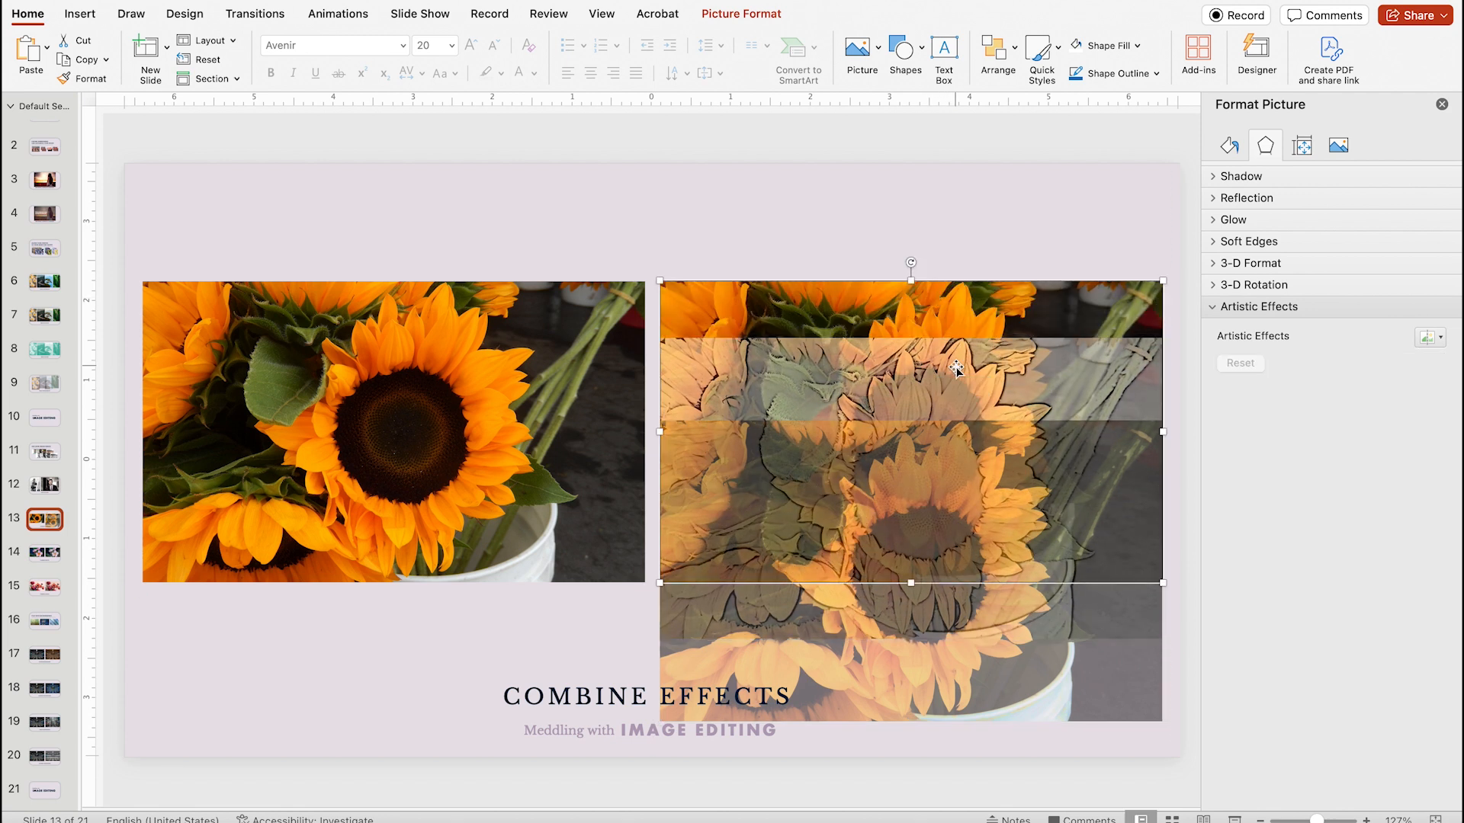
pyautogui.click(1430, 337)
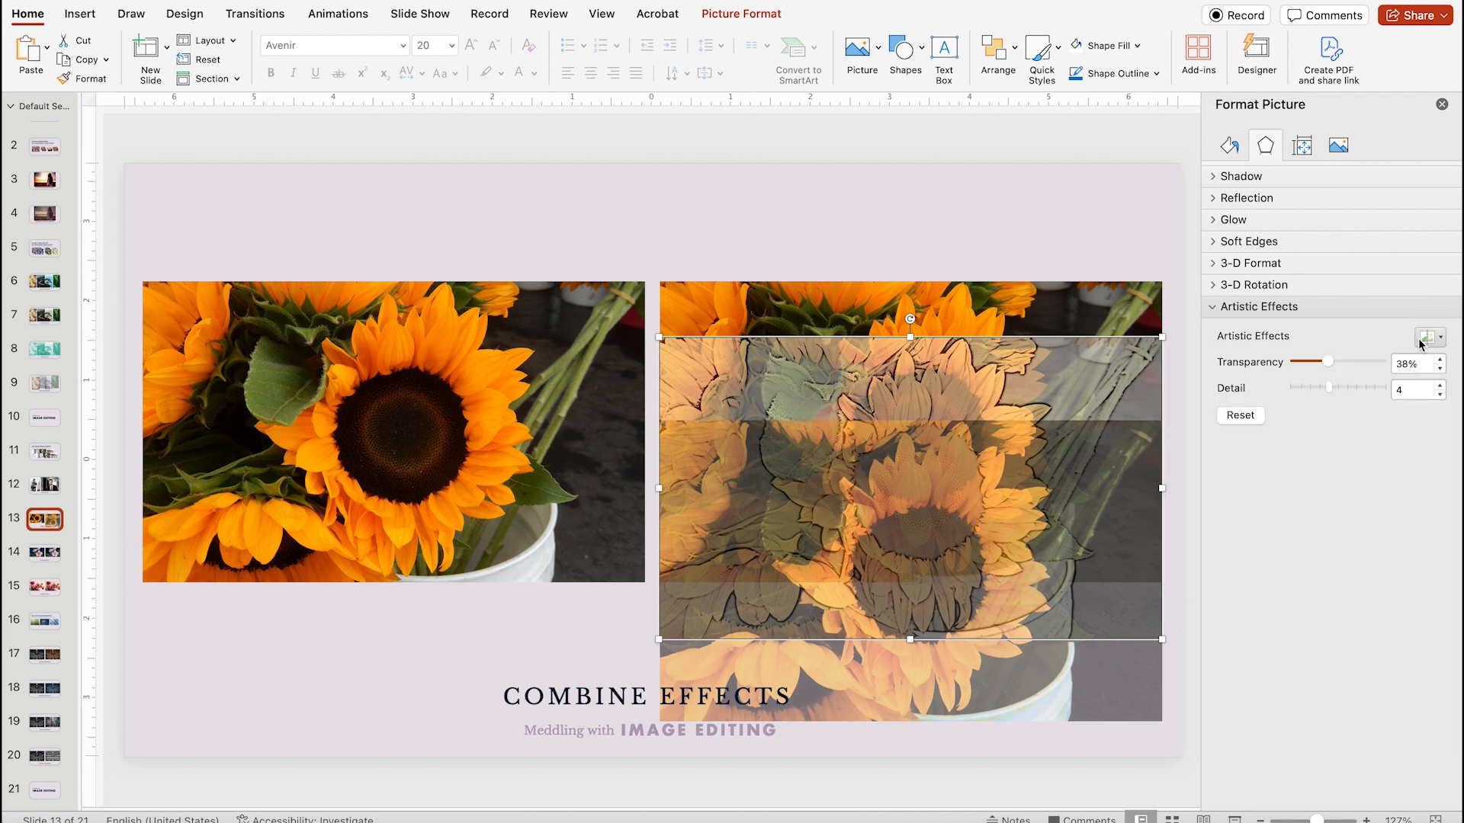
pyautogui.click(1339, 144)
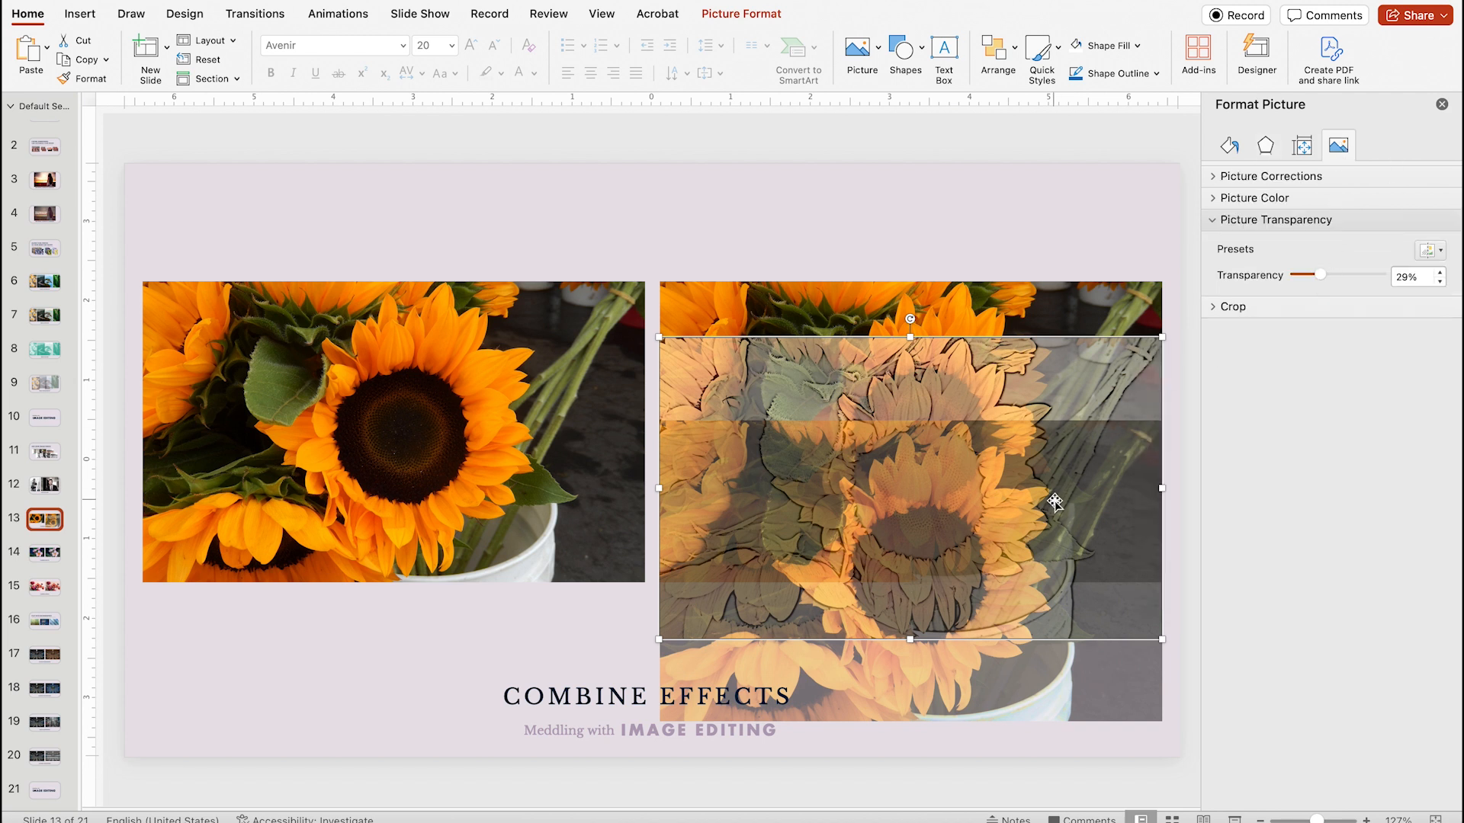
pyautogui.moveTo(1308, 274); pyautogui.dragTo(1342, 274)
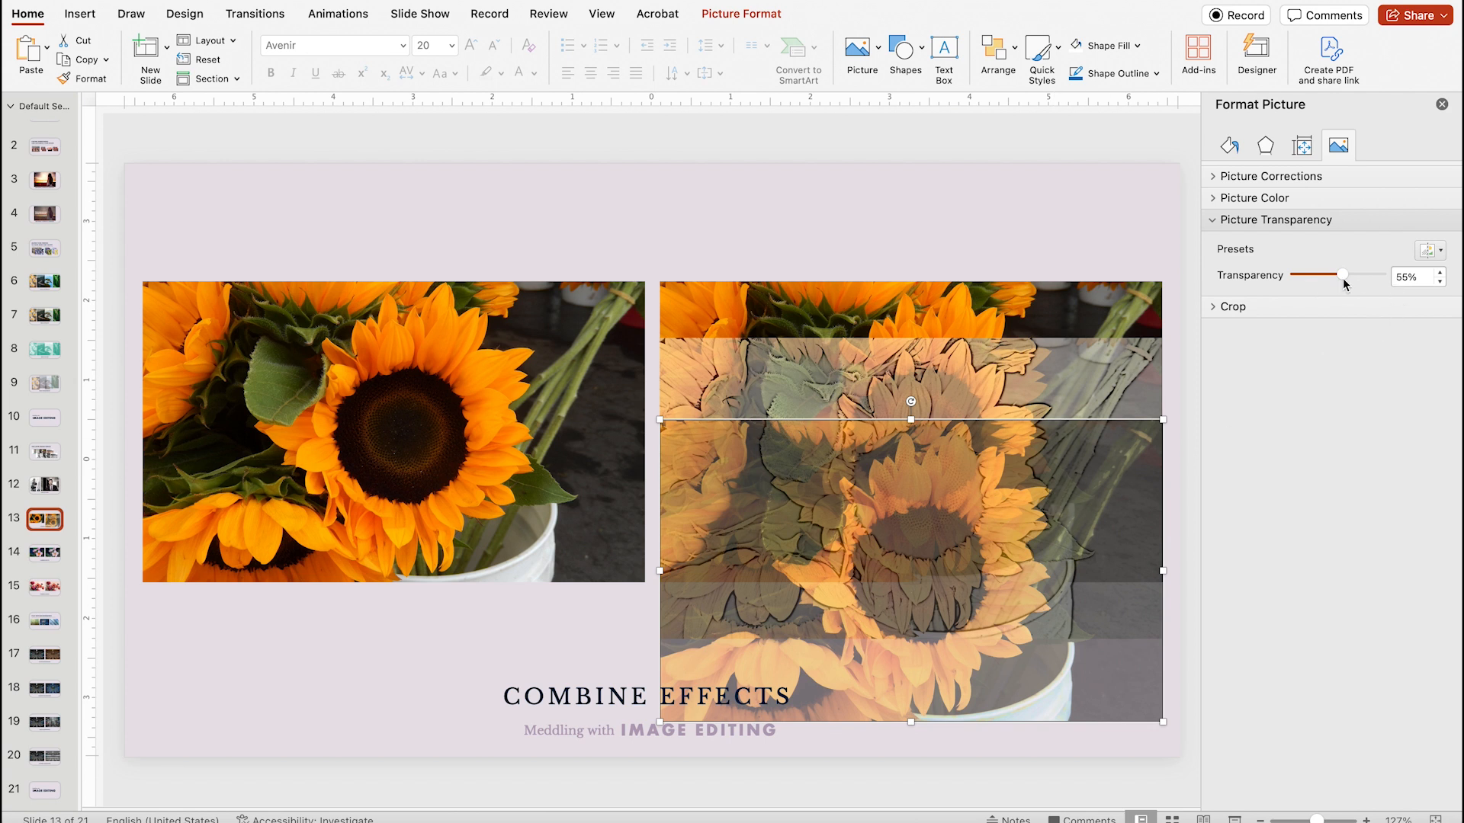
pyautogui.click(1265, 145)
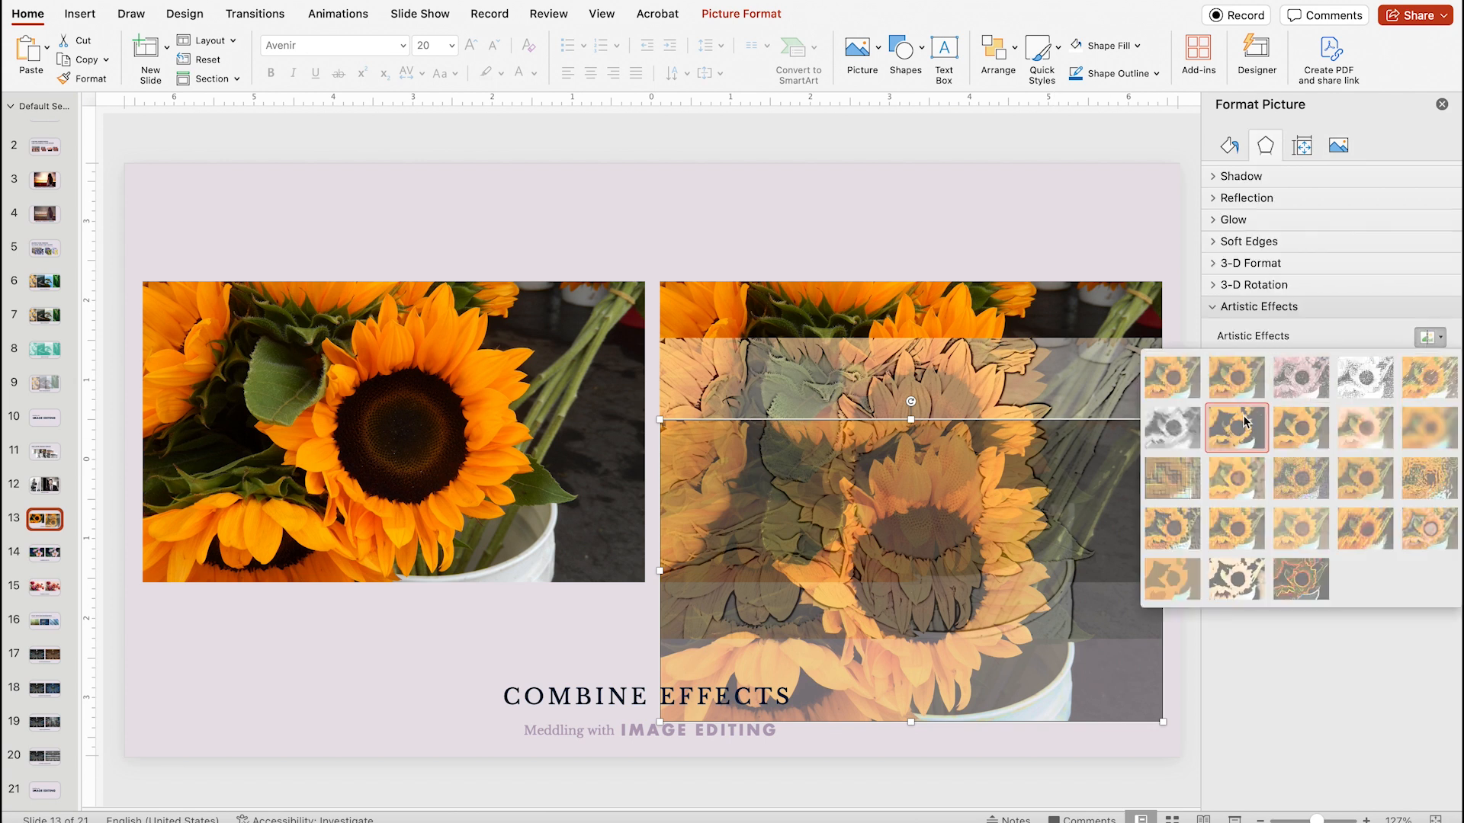
pyautogui.click(1237, 427)
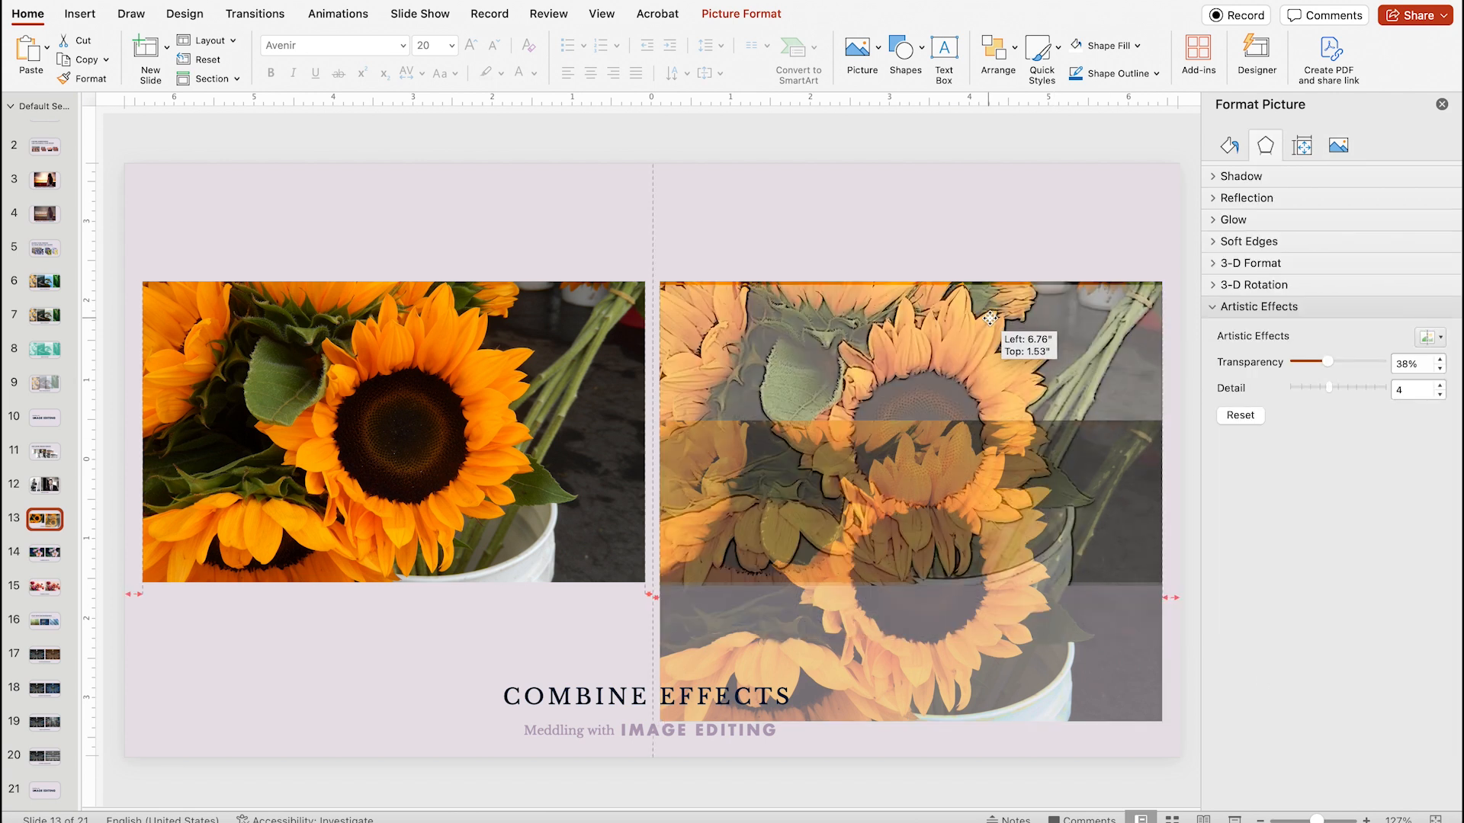
pyautogui.click(45, 552)
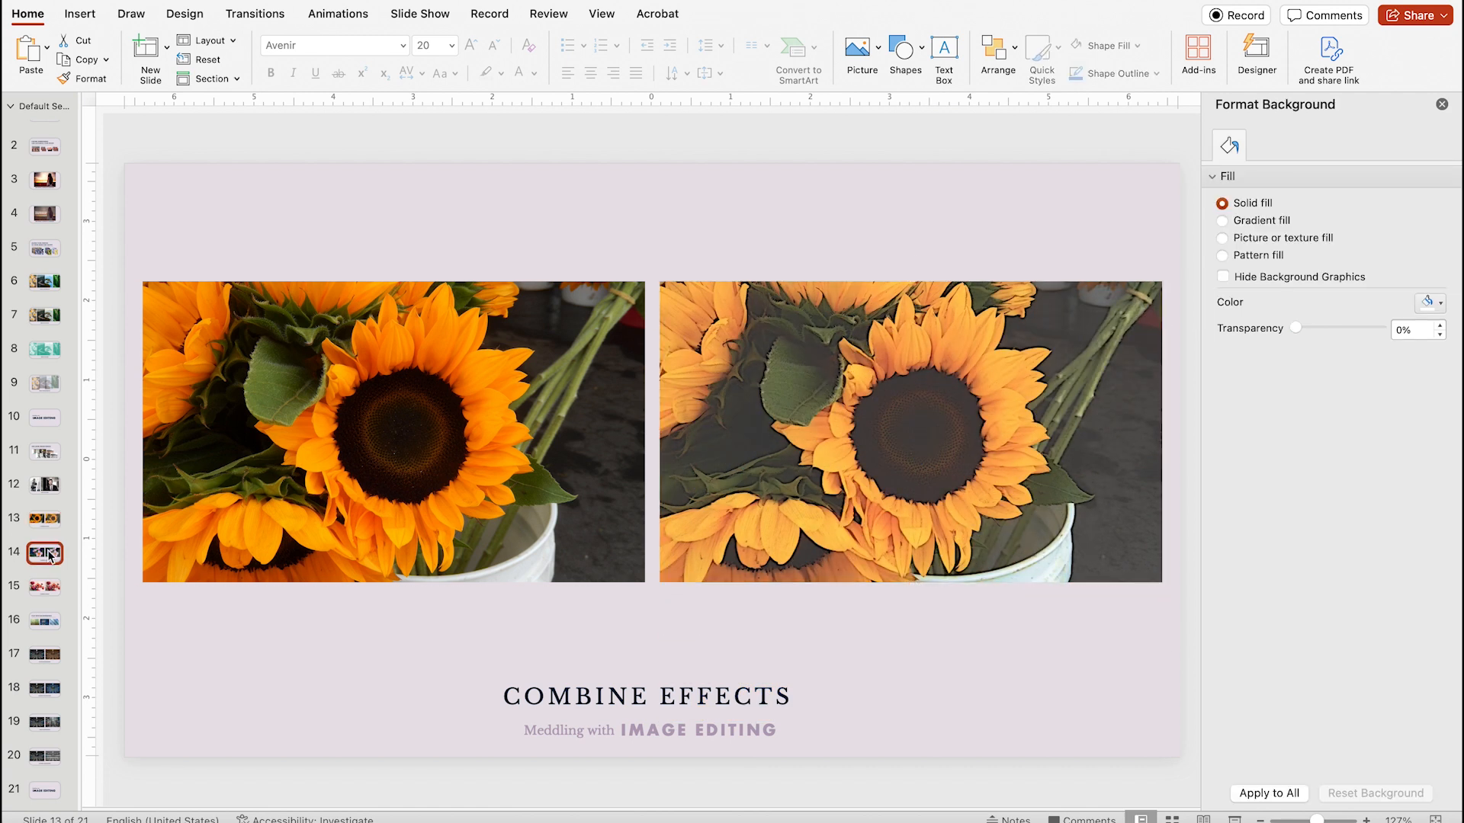
# Step: Step through slides 14 and 15 to reach slide 16, Play with Backgrounds
pyautogui.click(44, 553)
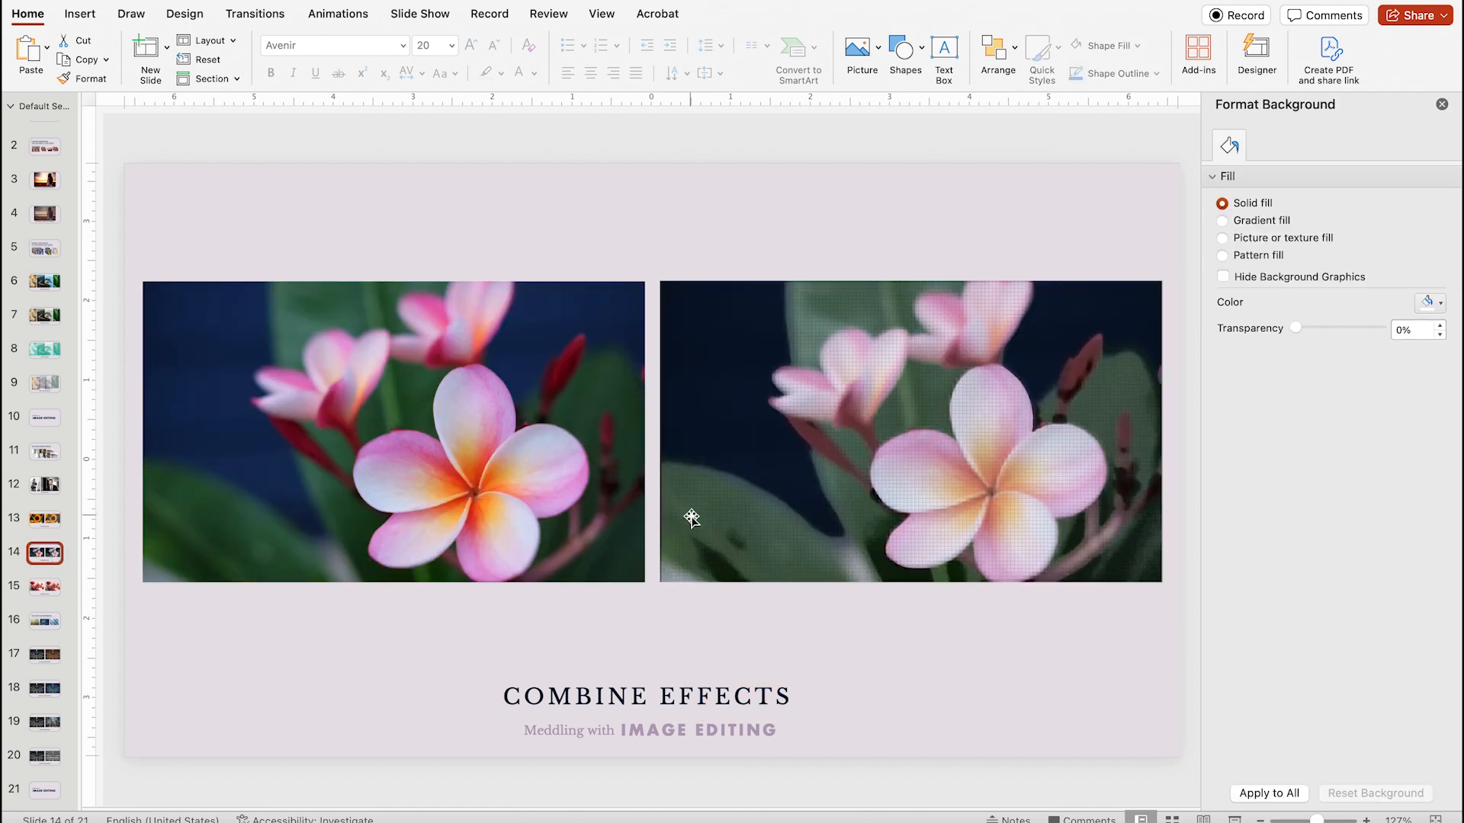
pyautogui.moveTo(712, 564)
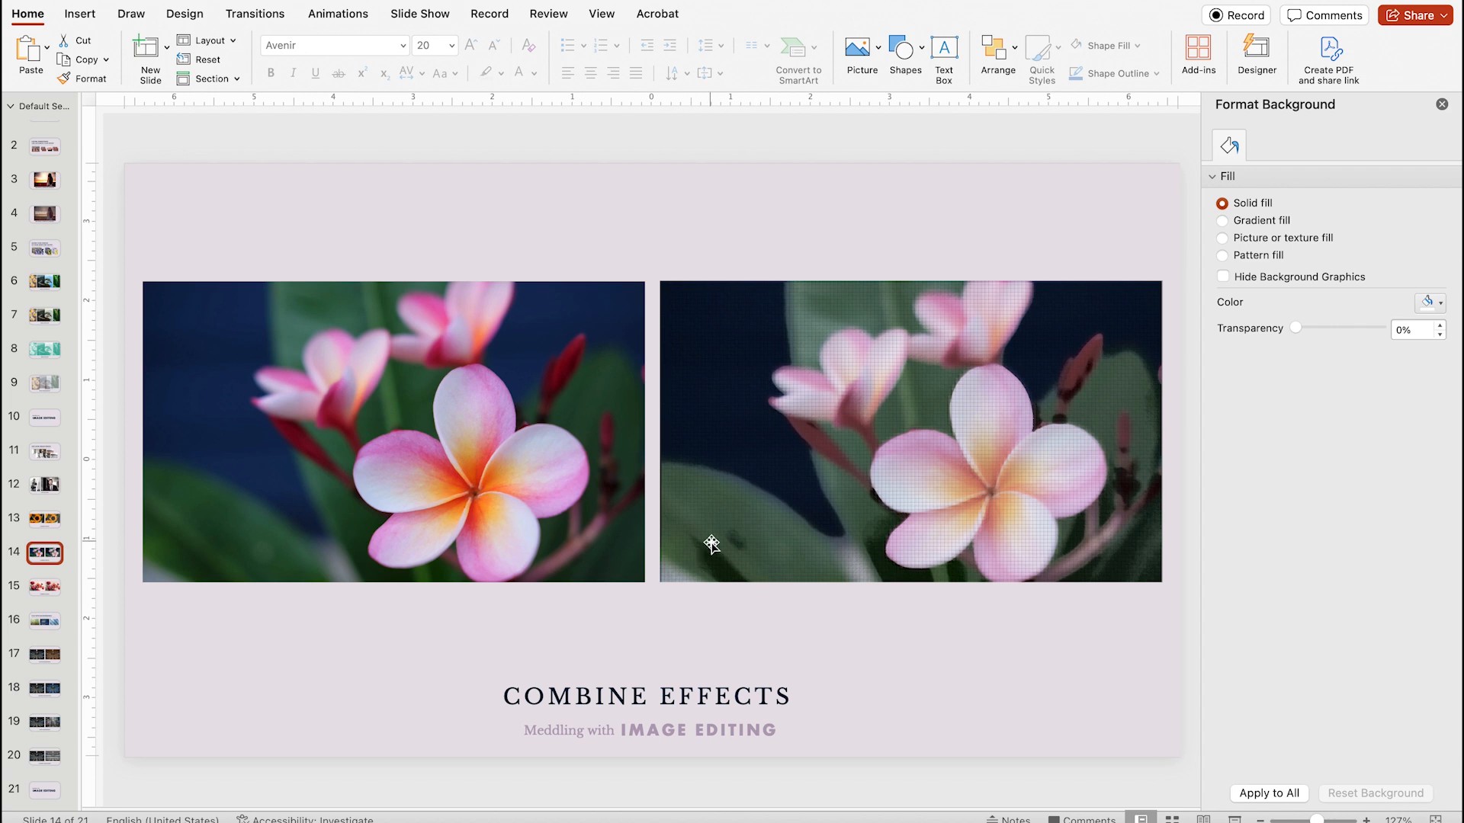
pyautogui.click(44, 585)
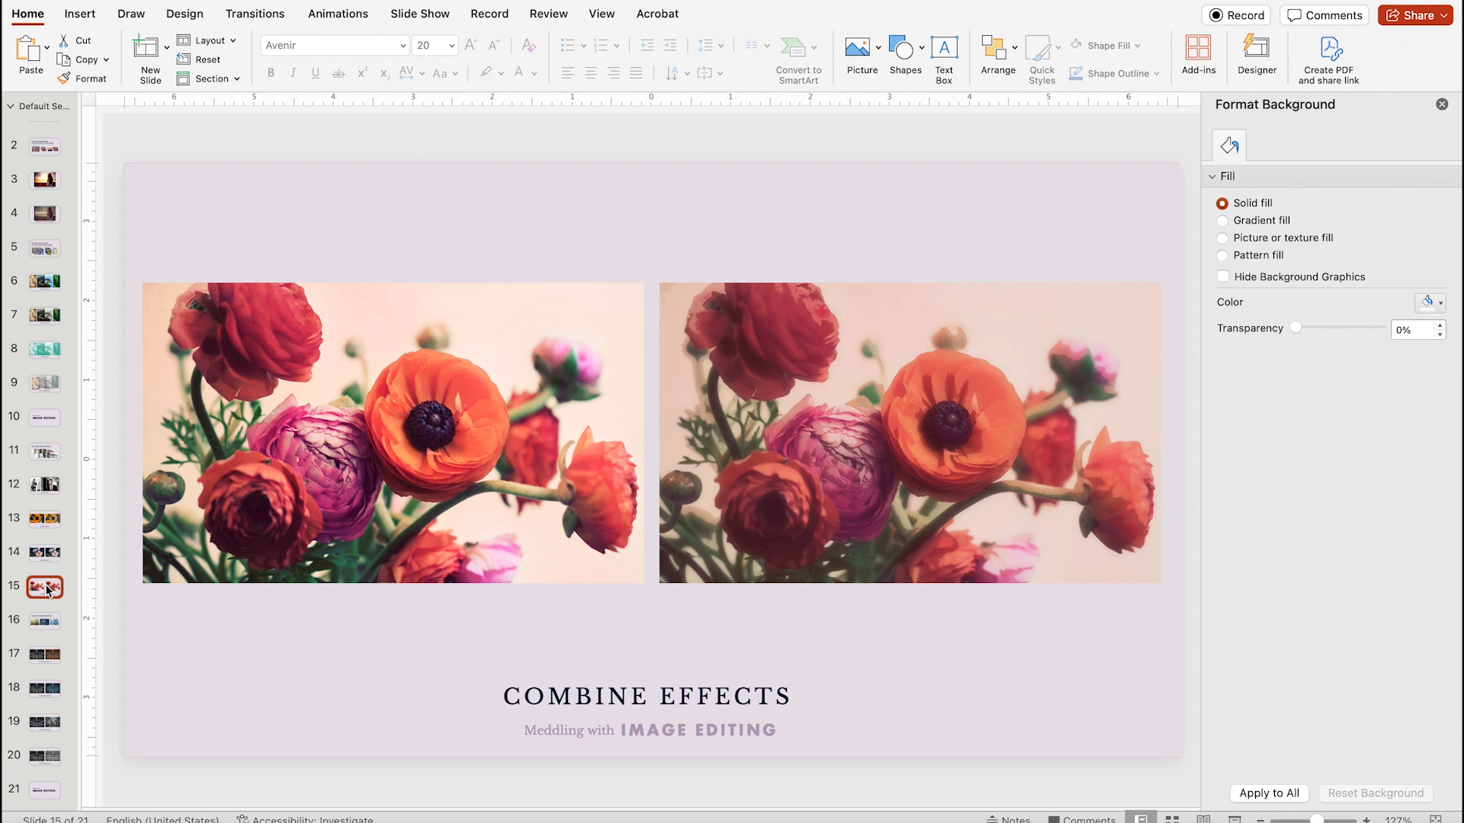
pyautogui.click(43, 621)
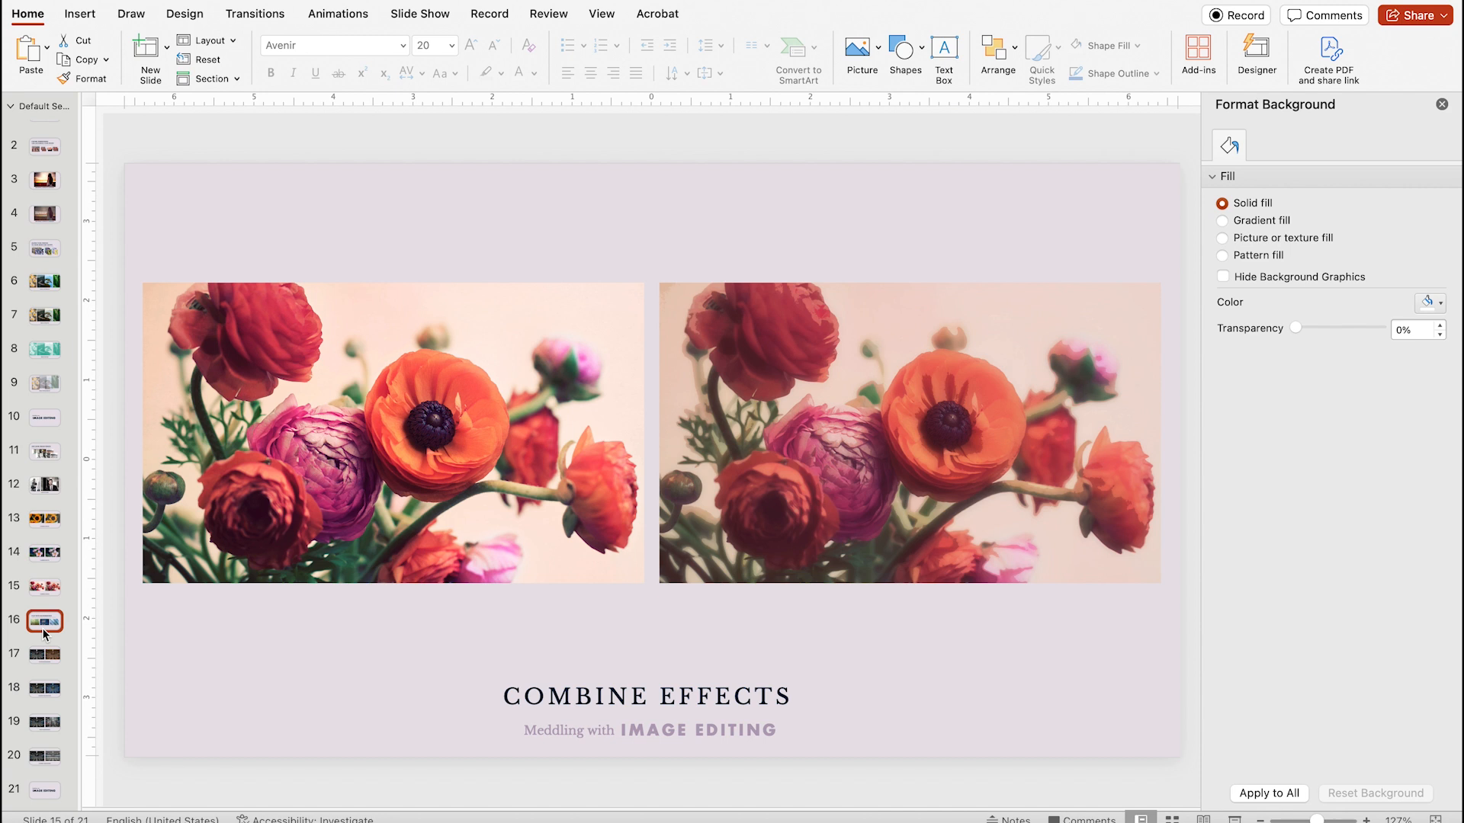
pyautogui.click(43, 620)
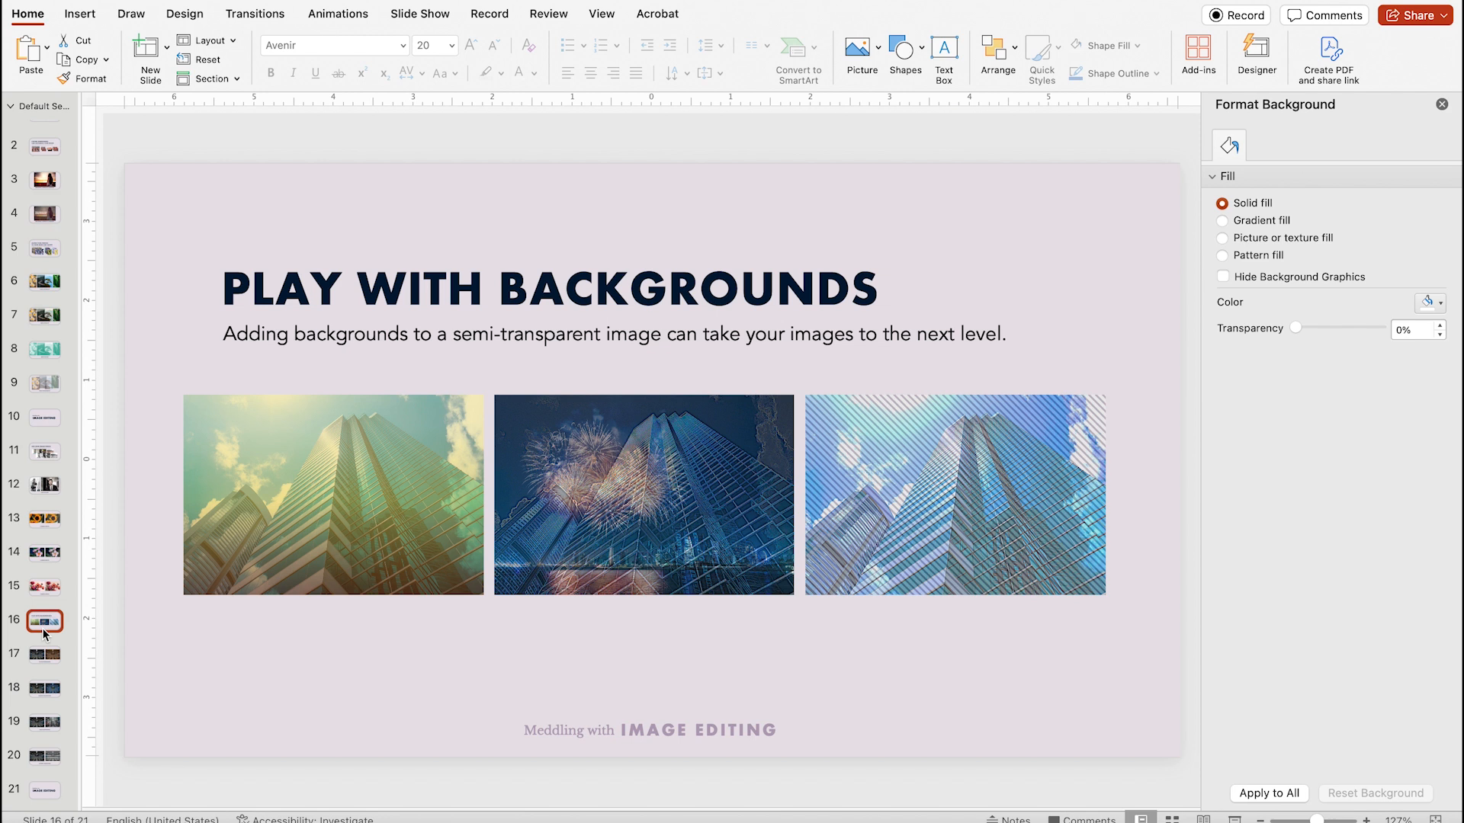
# Step: On slide 17's right subway photo, fade the brown solid fill and return it to 0% transparency
pyautogui.click(43, 654)
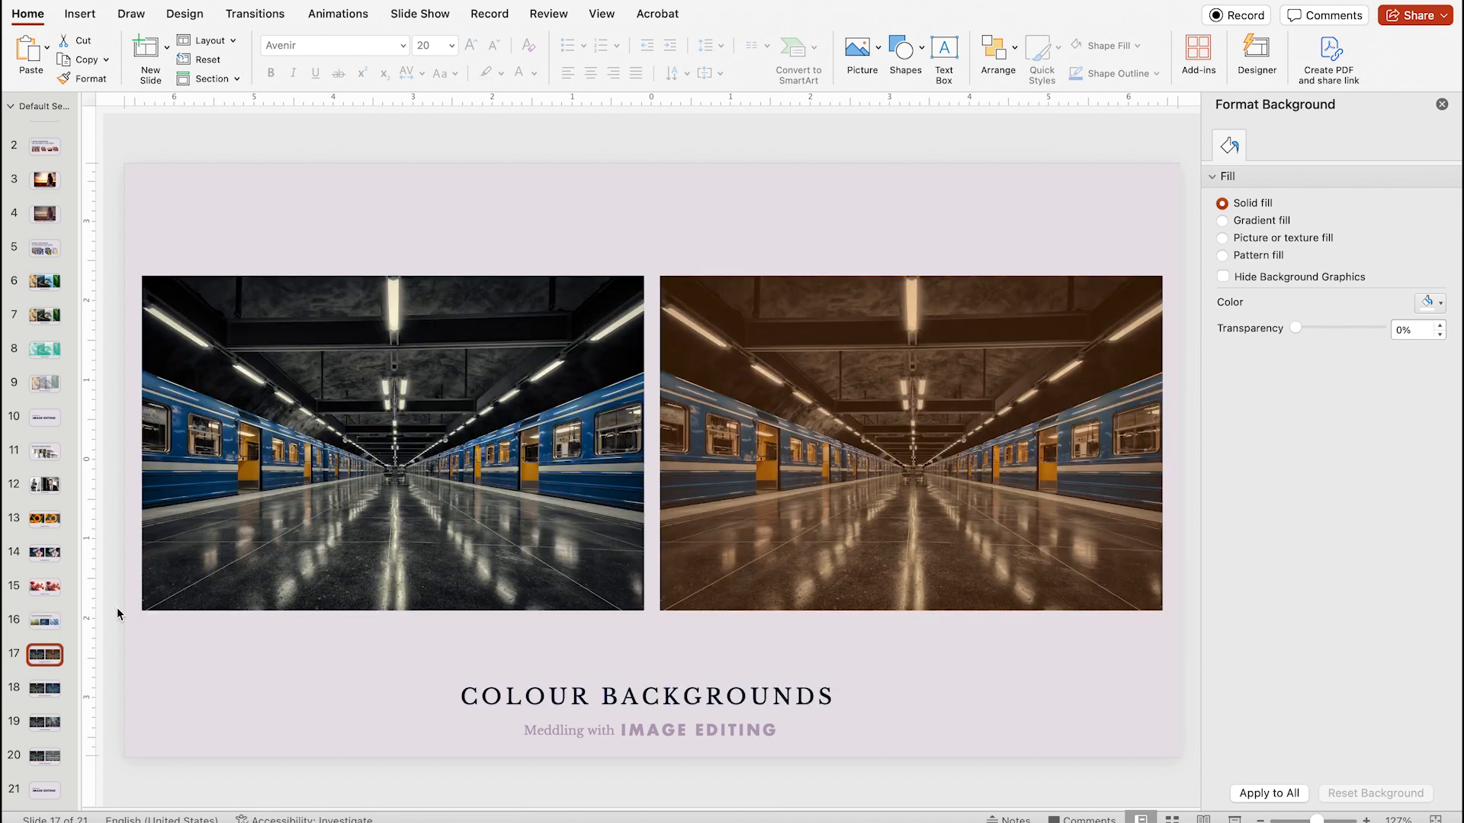
pyautogui.click(909, 442)
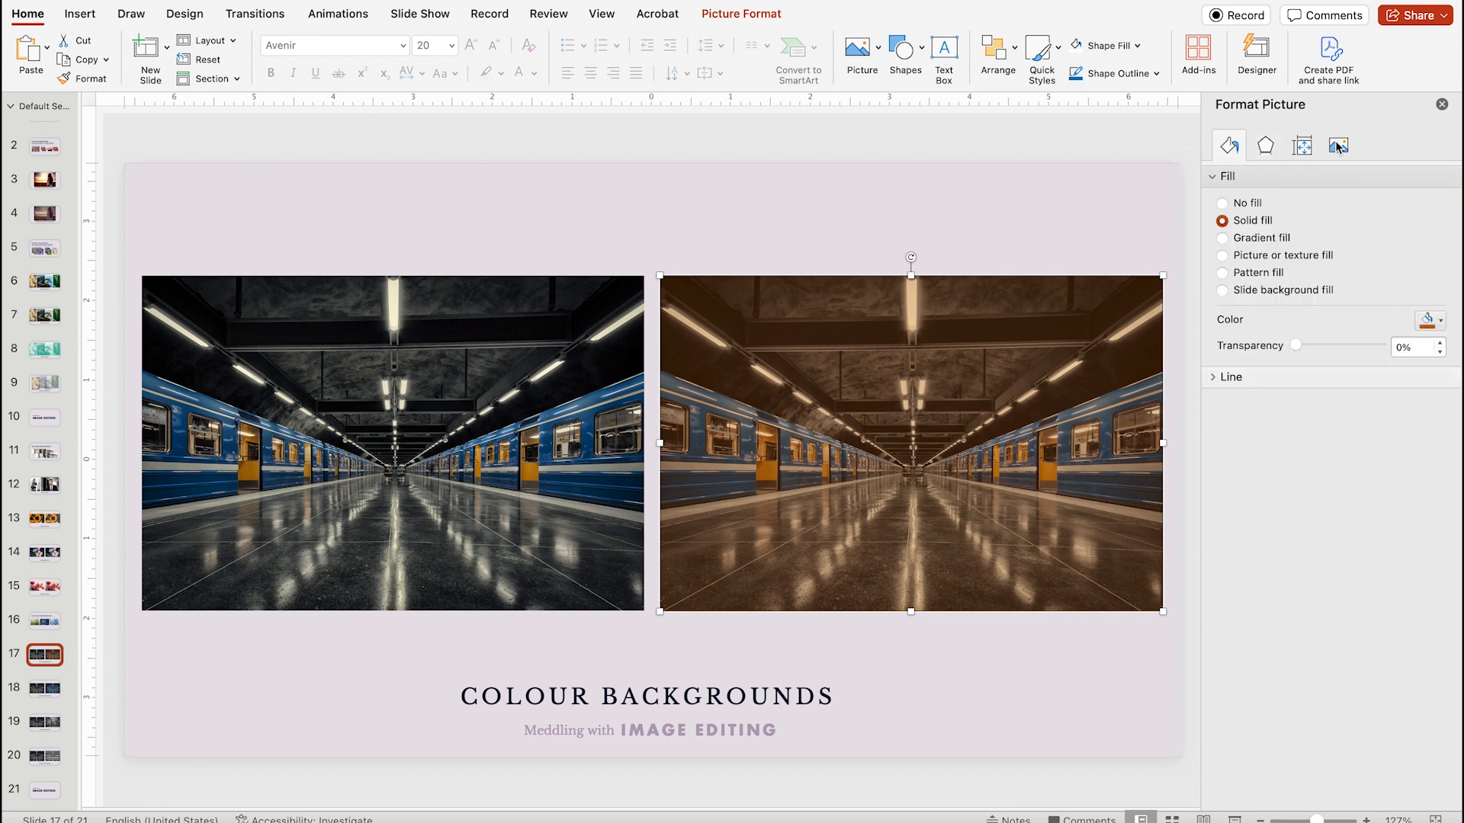
pyautogui.click(1338, 145)
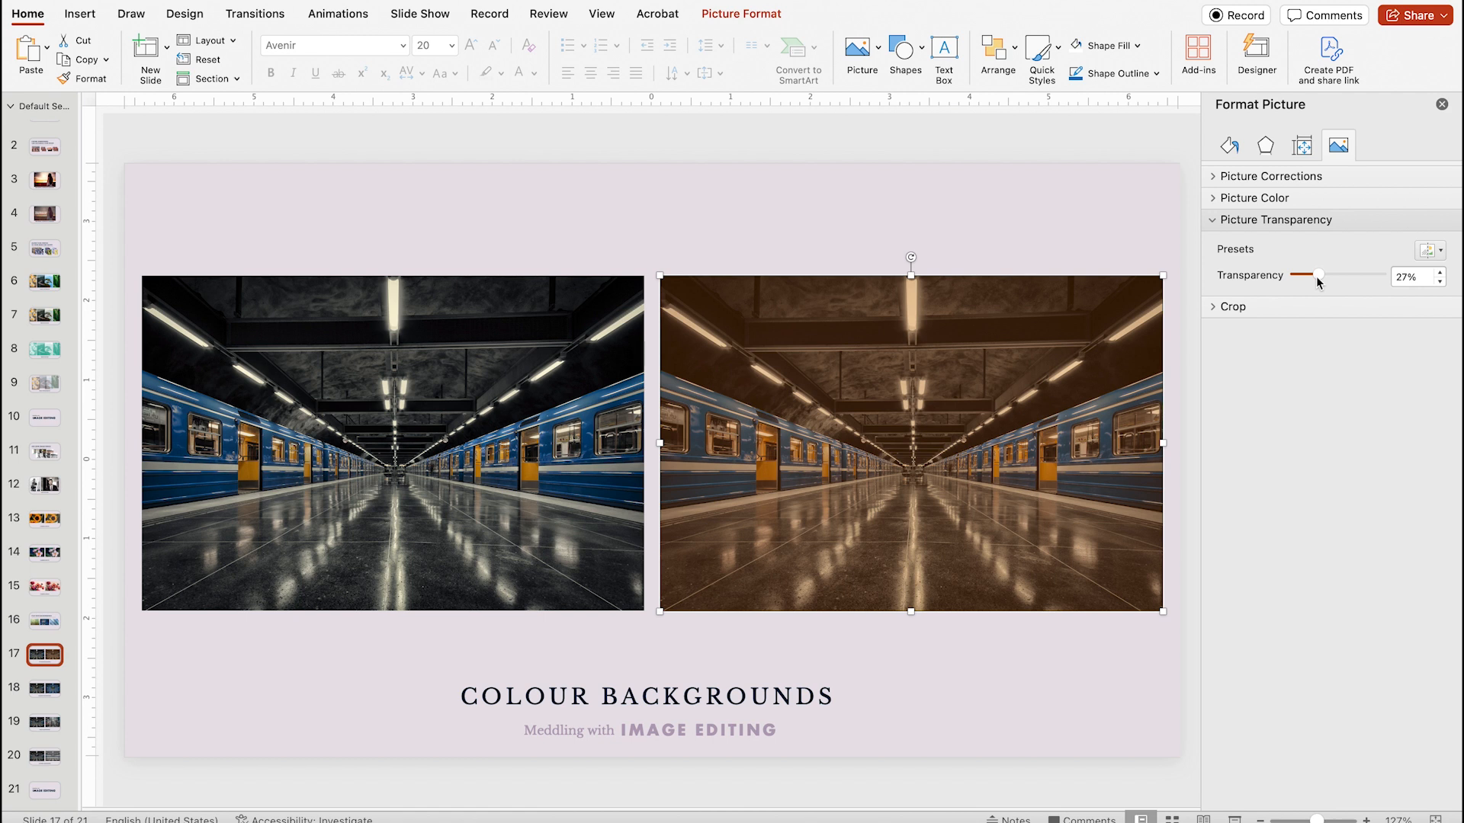
pyautogui.click(1227, 145)
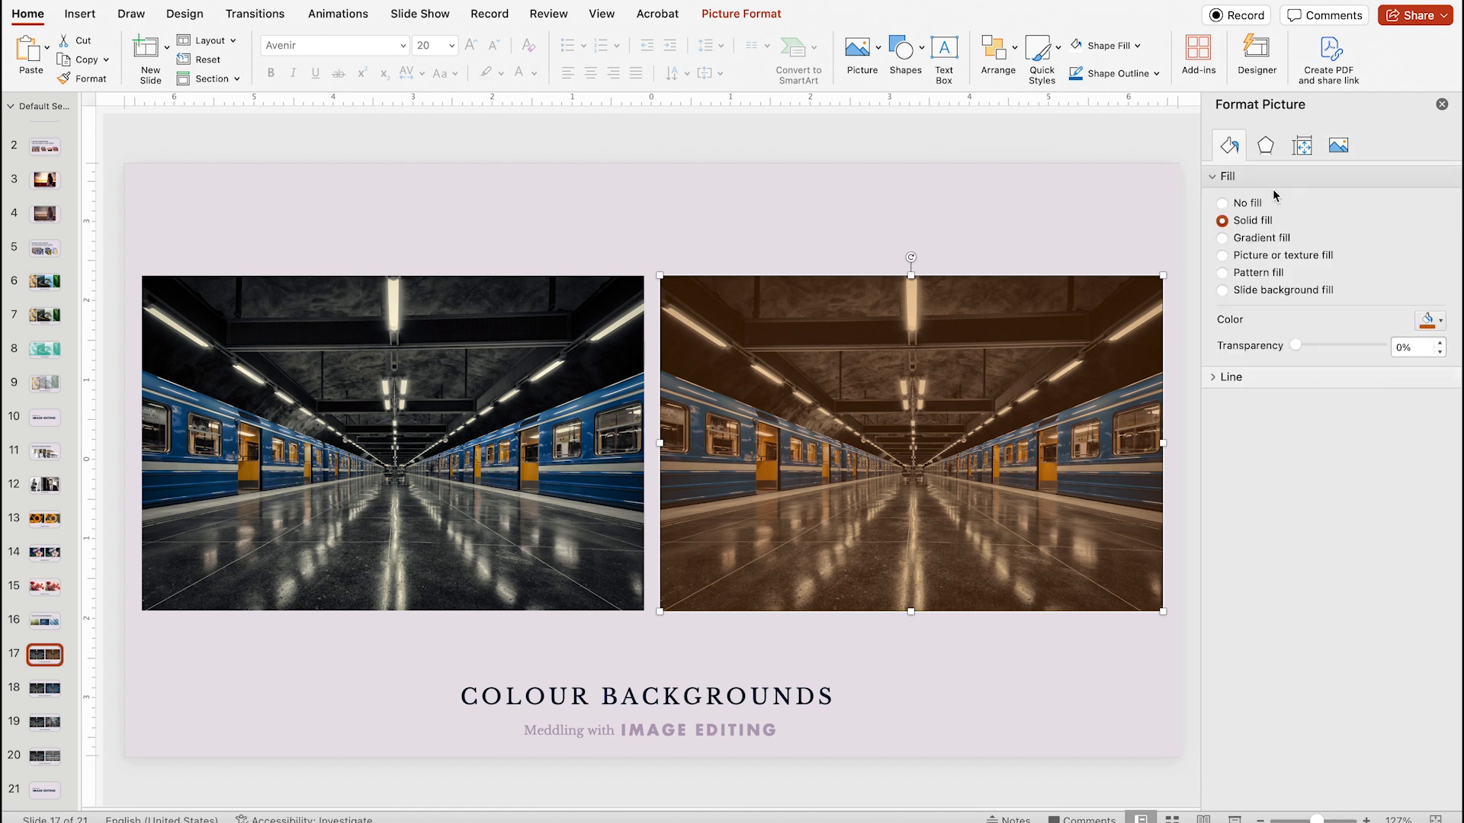
pyautogui.moveTo(1296, 347); pyautogui.dragTo(1320, 346)
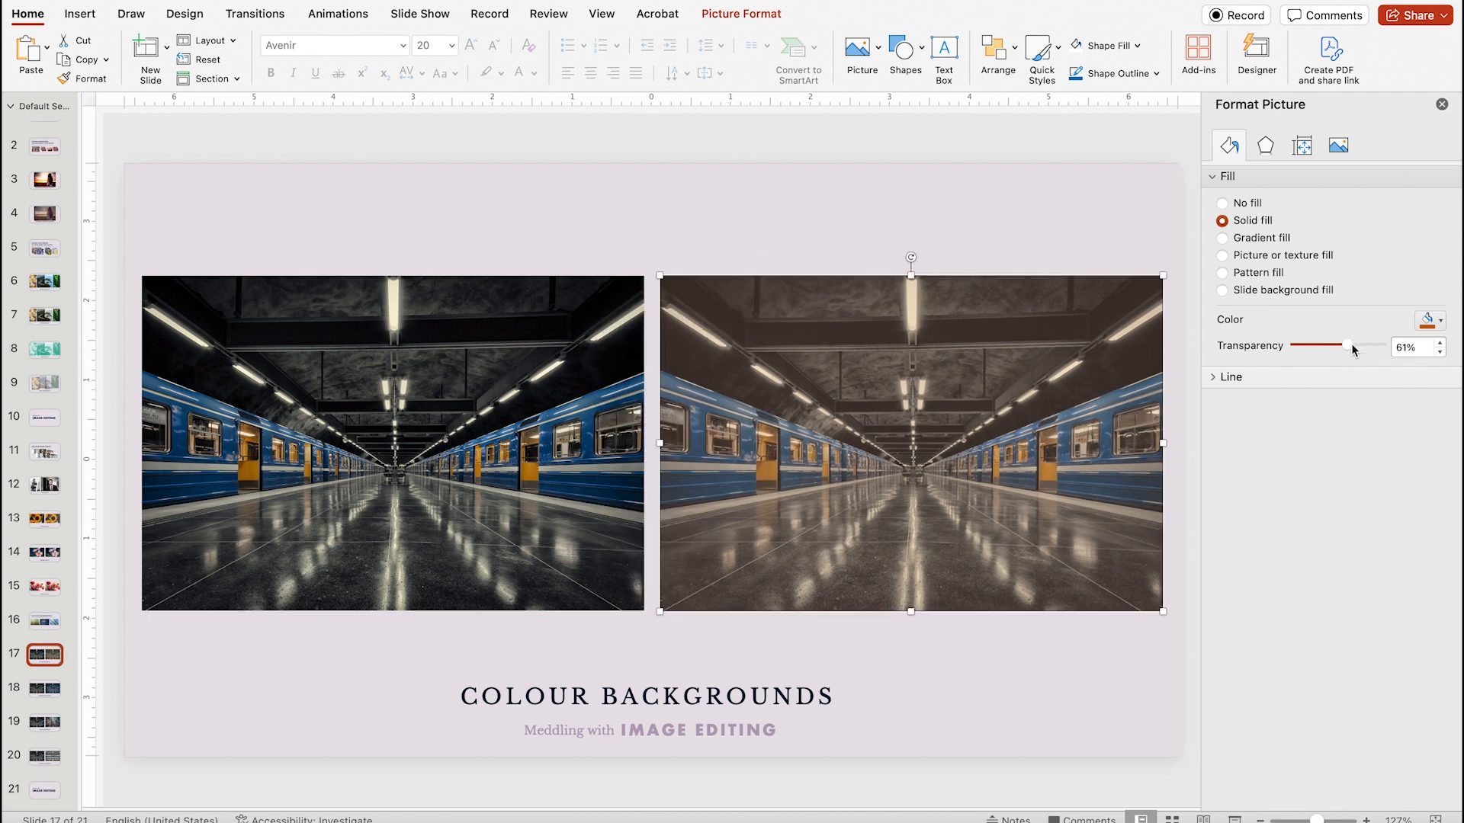
pyautogui.moveTo(1346, 346); pyautogui.dragTo(1294, 346)
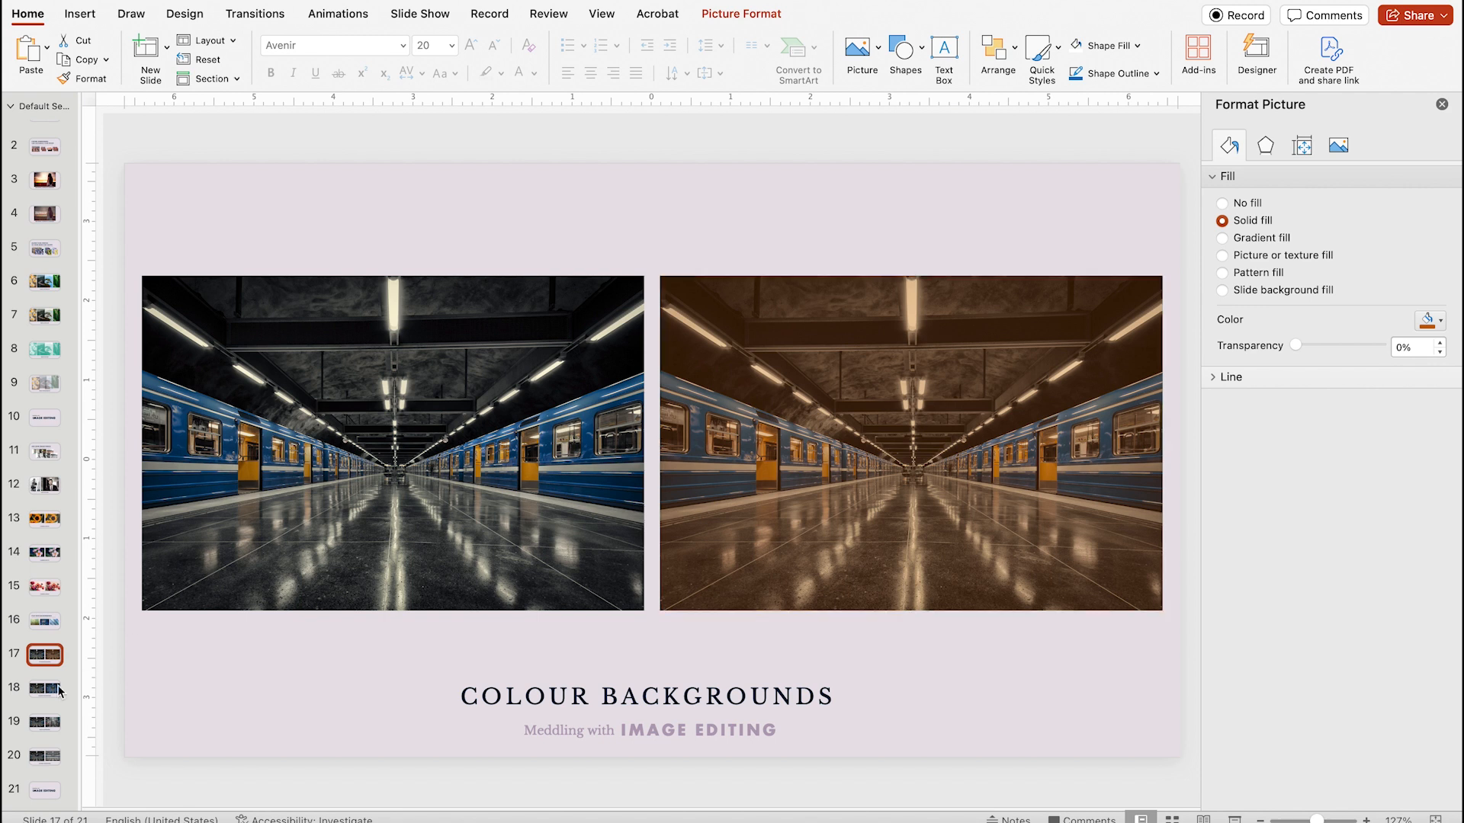
# Step: Move slide 18 photo's gradient stops to 59% and 90%, then show slide 19
pyautogui.click(43, 687)
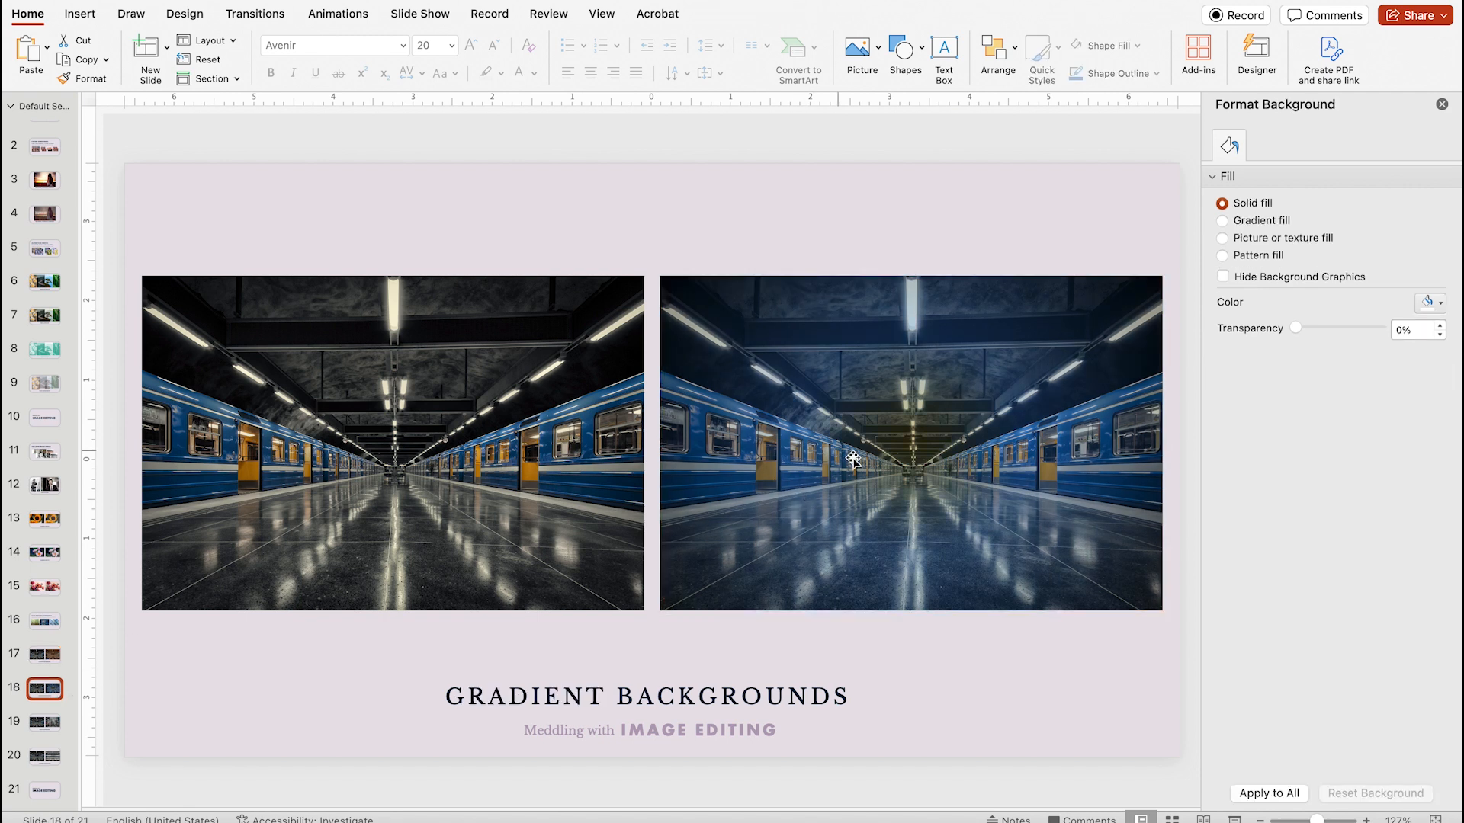
pyautogui.click(856, 461)
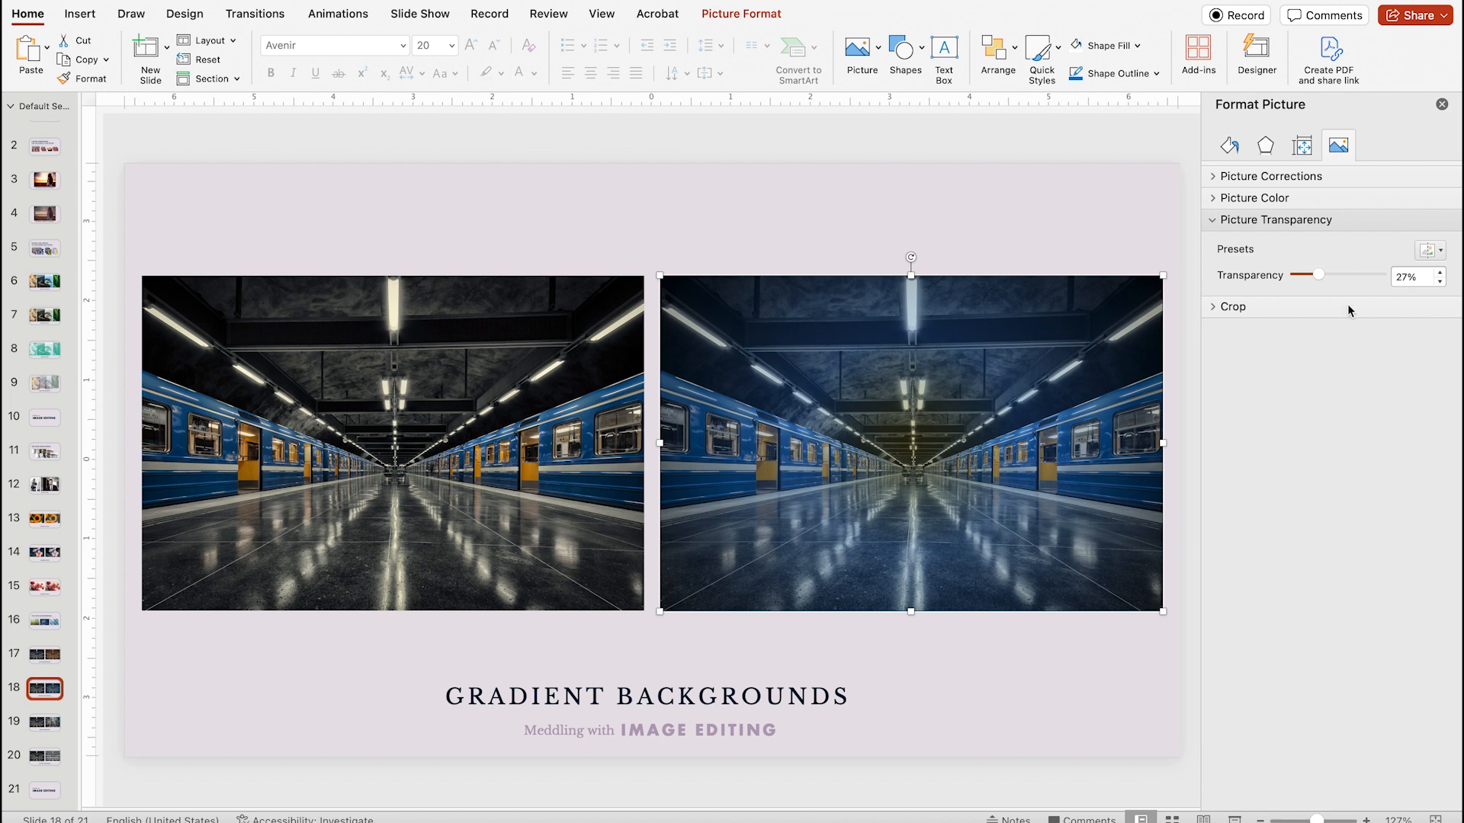
pyautogui.click(1227, 145)
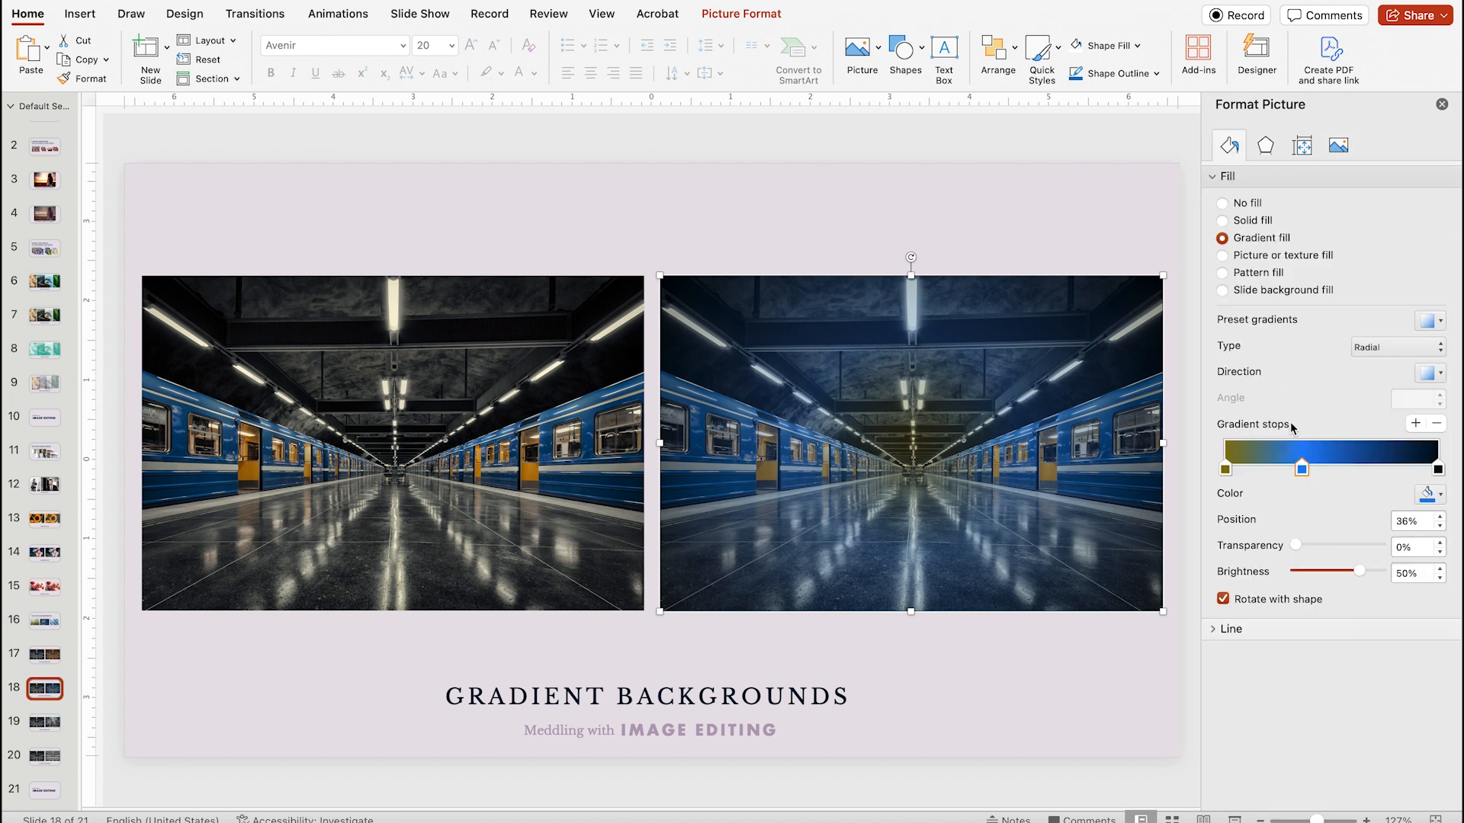
pyautogui.moveTo(1298, 471); pyautogui.dragTo(1326, 471)
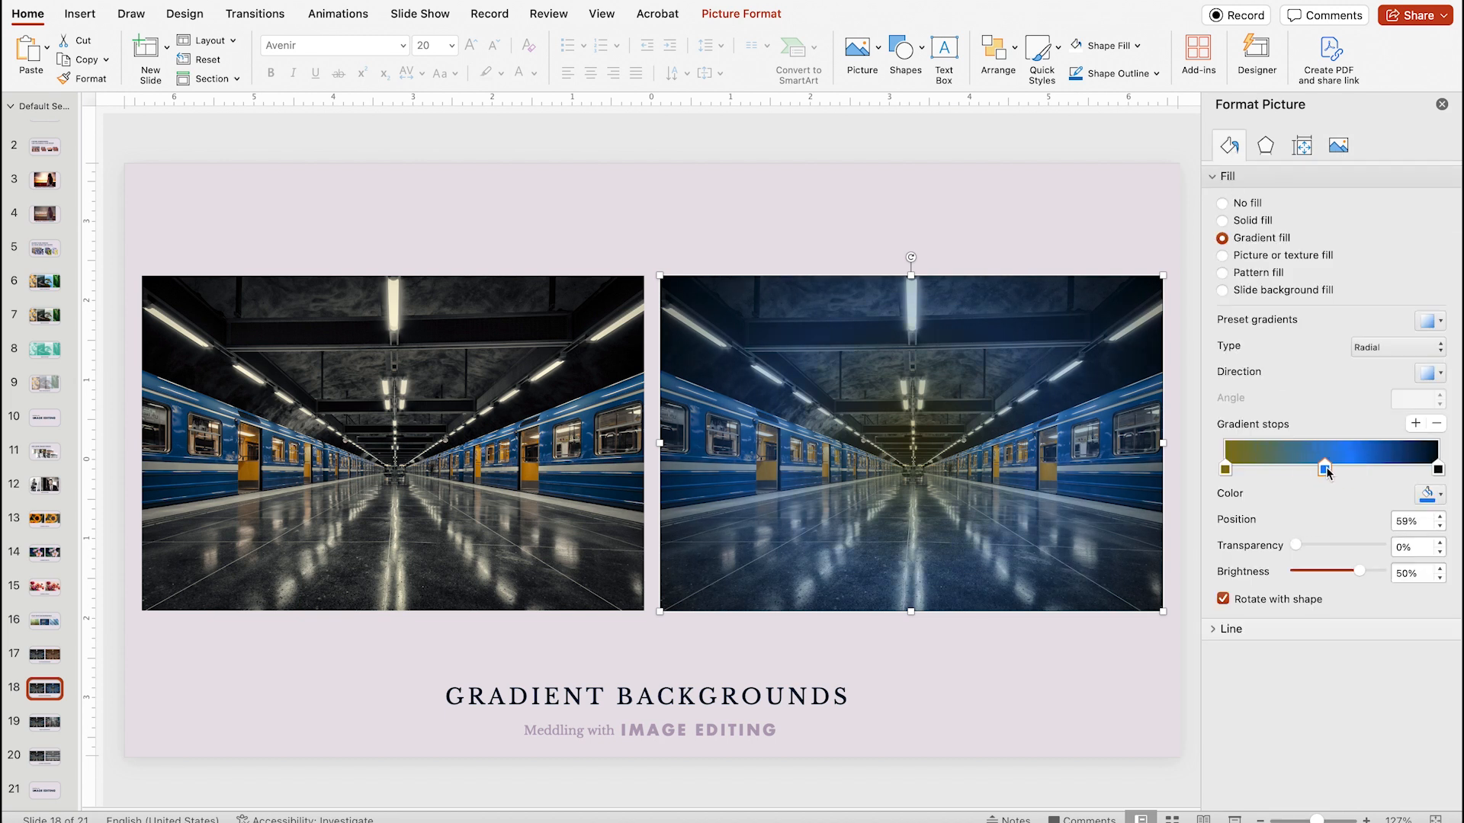
pyautogui.moveTo(1325, 466); pyautogui.dragTo(1438, 466)
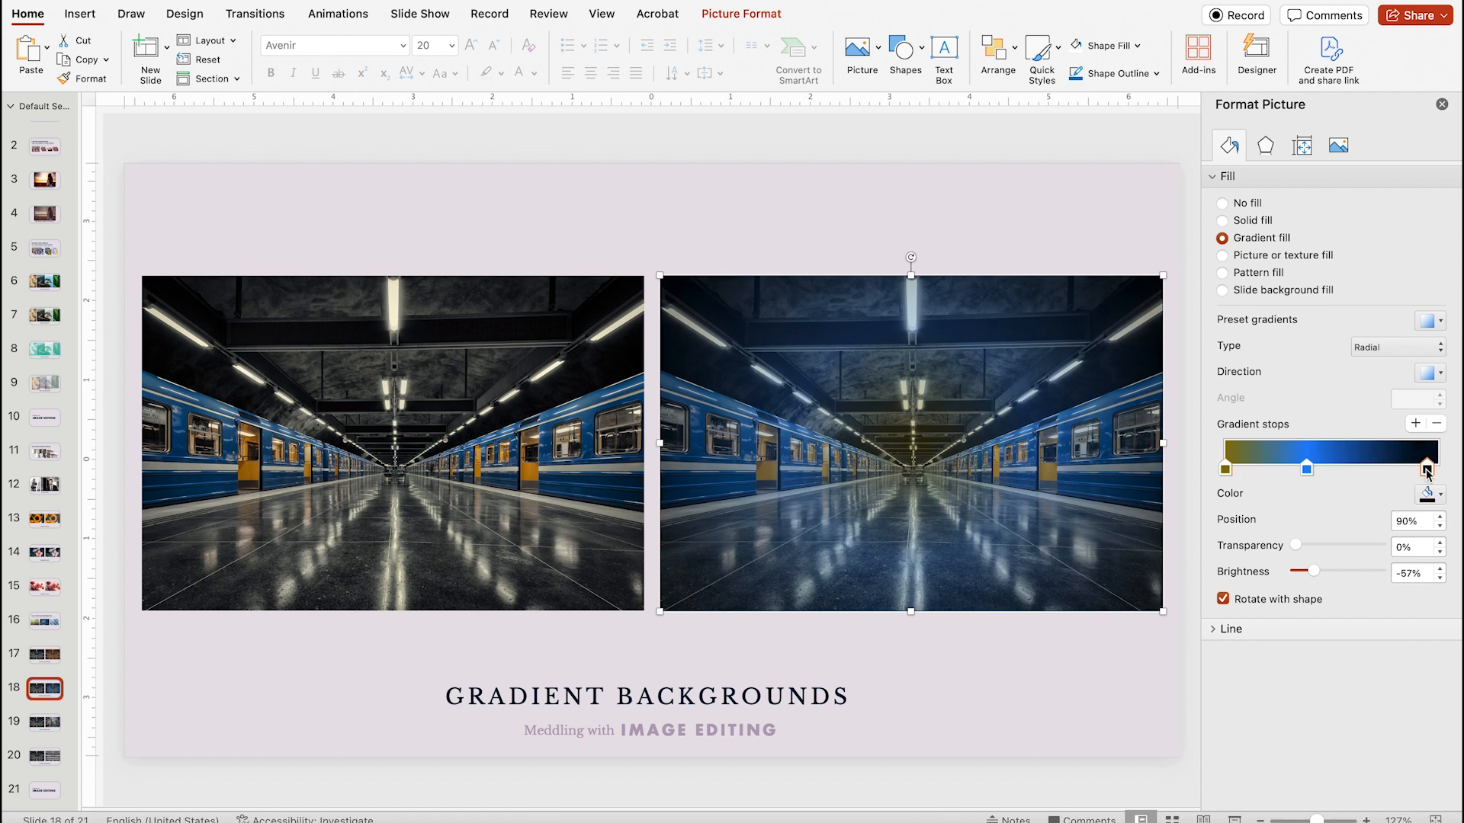
pyautogui.click(44, 722)
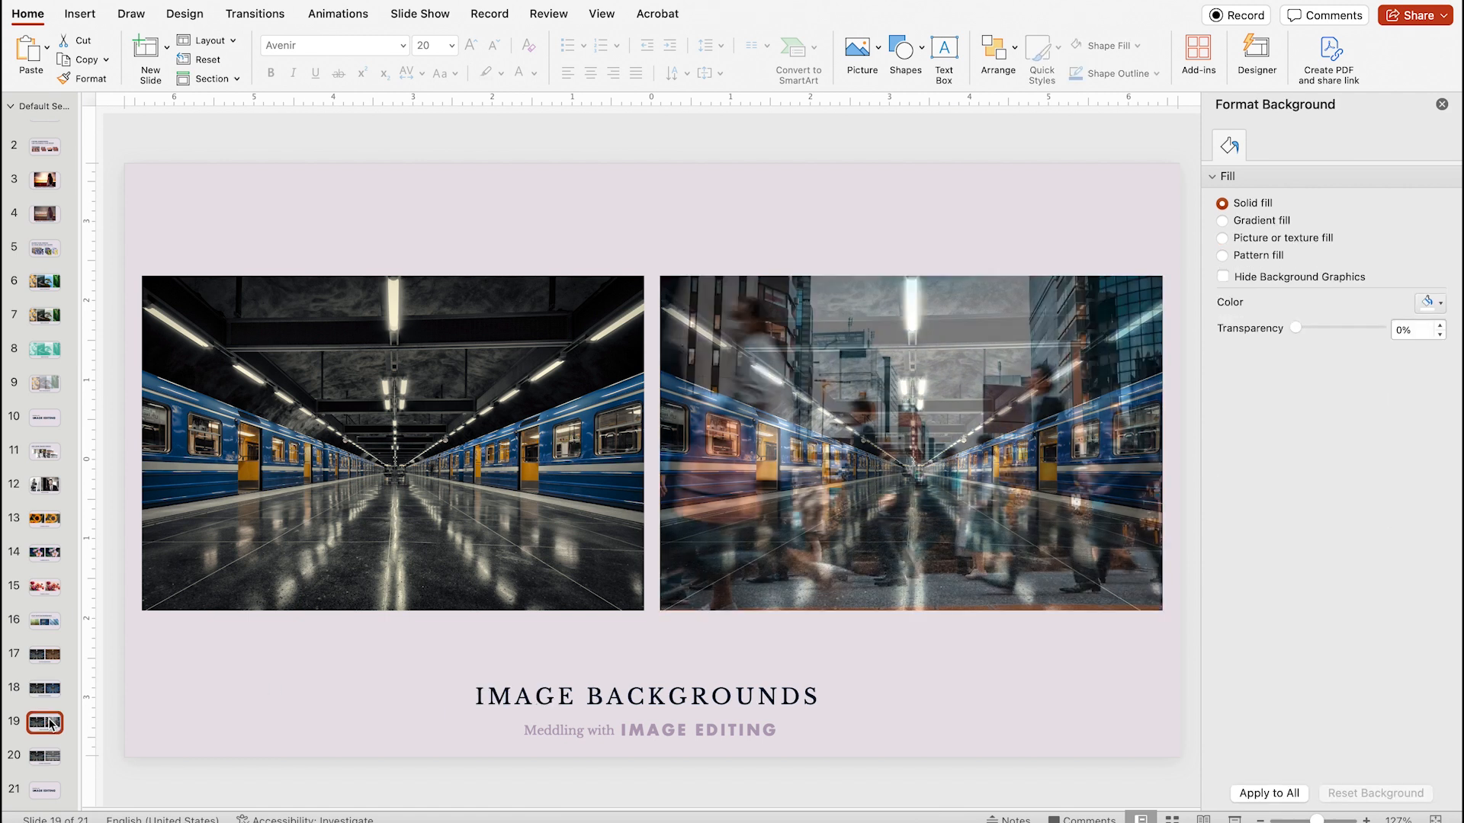
# Step: Nudge the slide 19 photo's picture-fill Offset X, check its transparency, then show slide 20
pyautogui.click(910, 445)
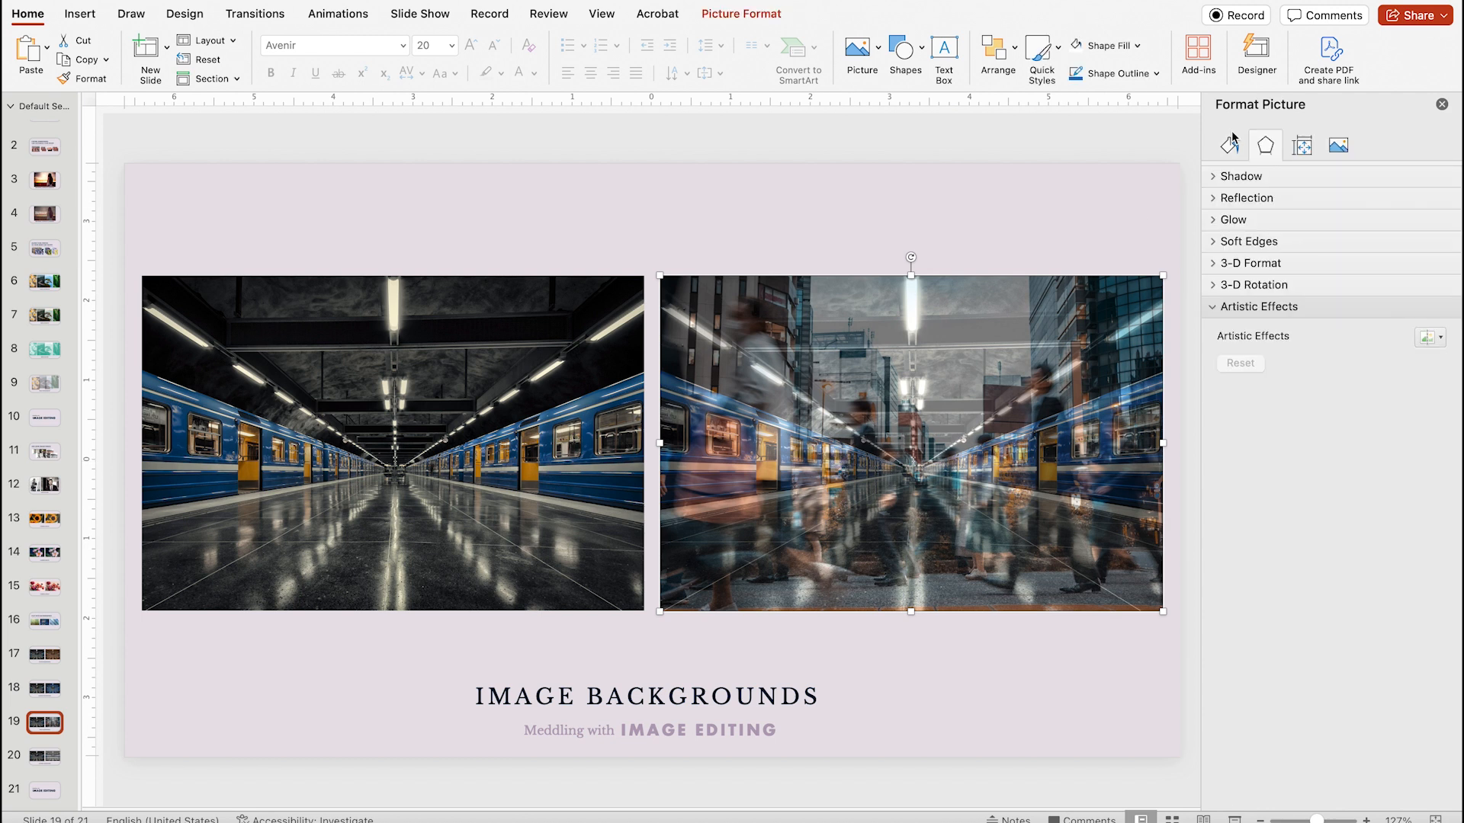
pyautogui.click(1227, 145)
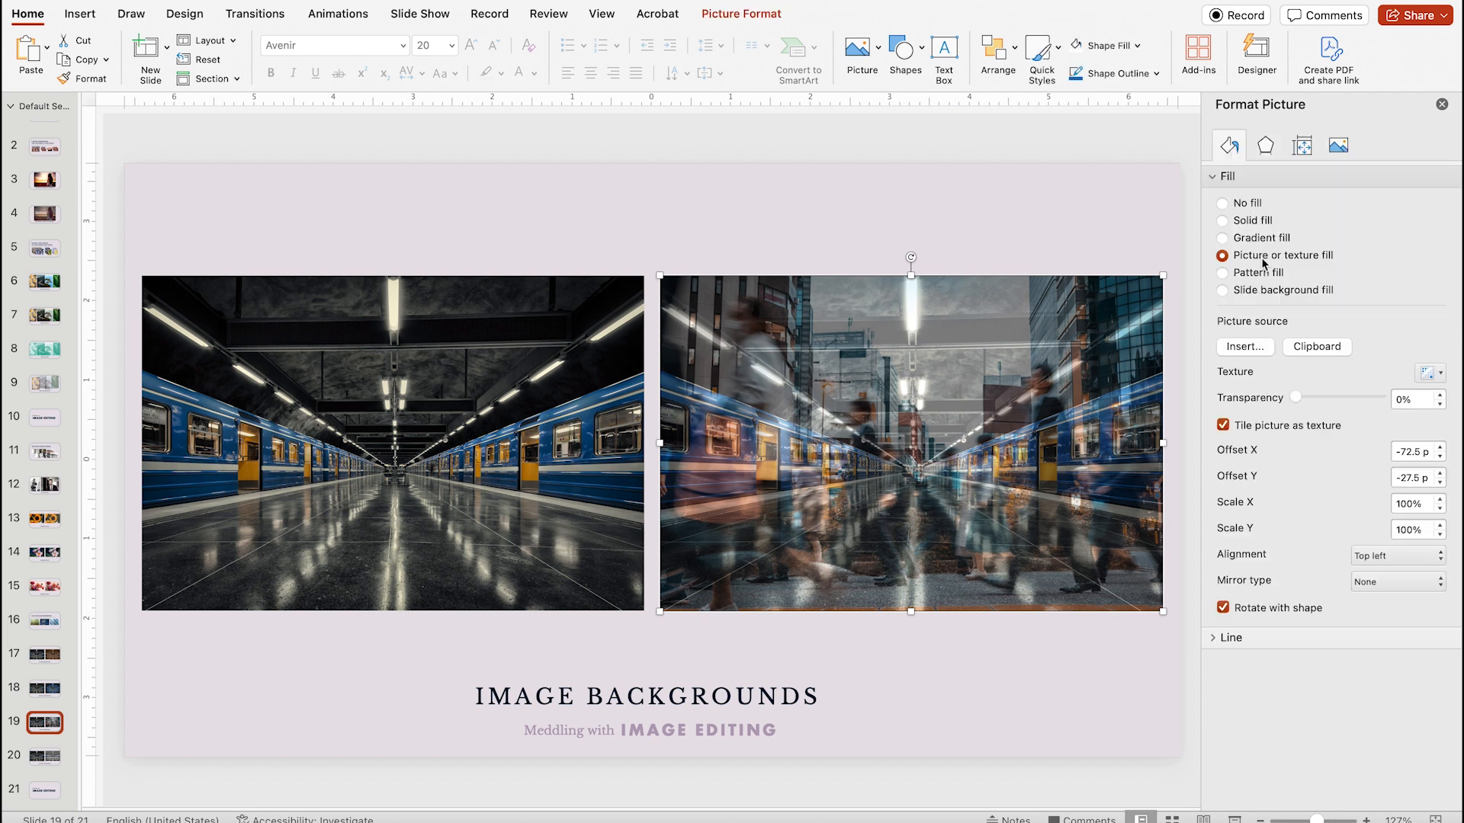
pyautogui.moveTo(1317, 351)
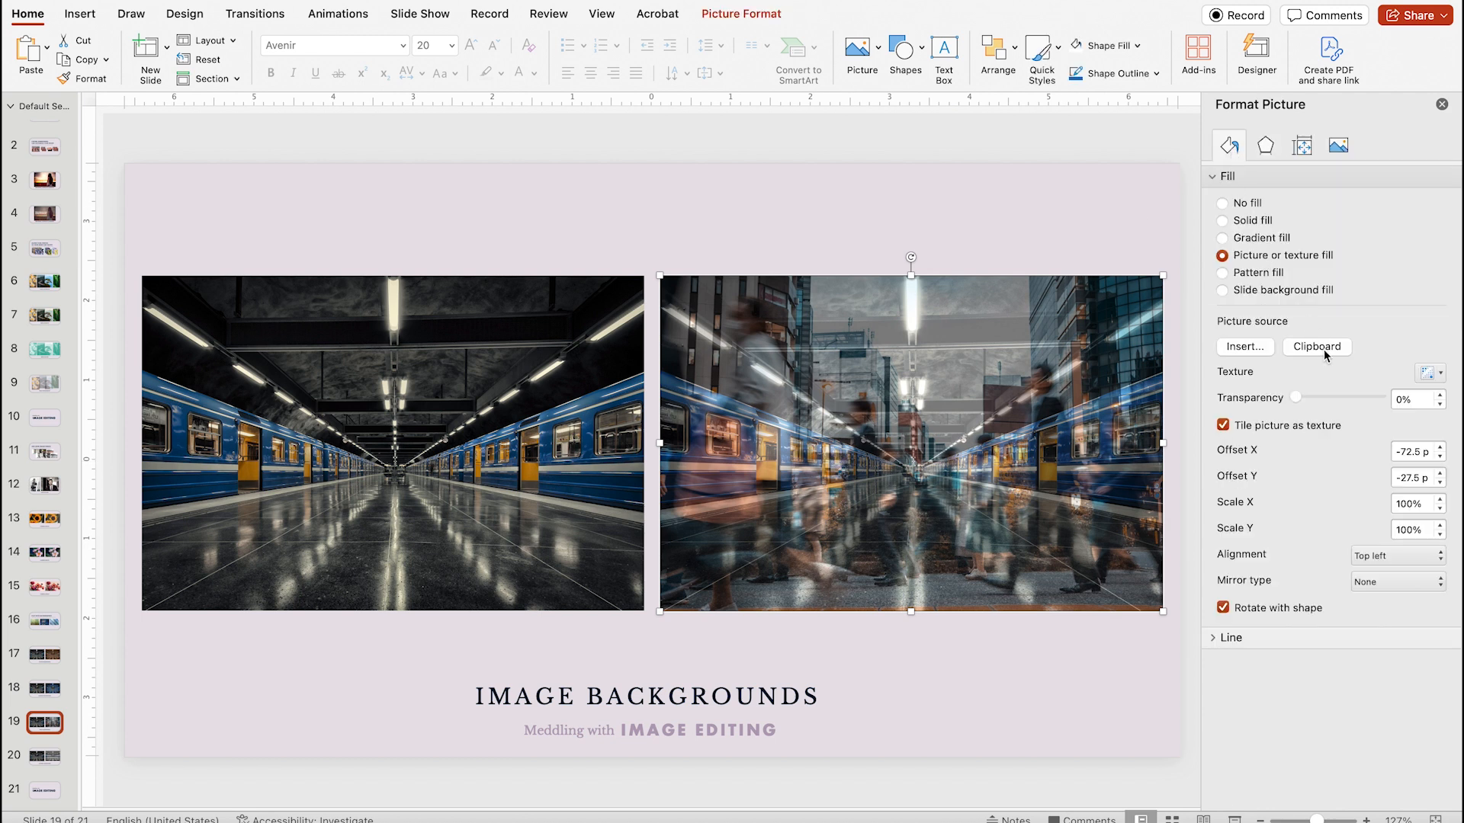
pyautogui.moveTo(1363, 433)
pyautogui.write('-69')
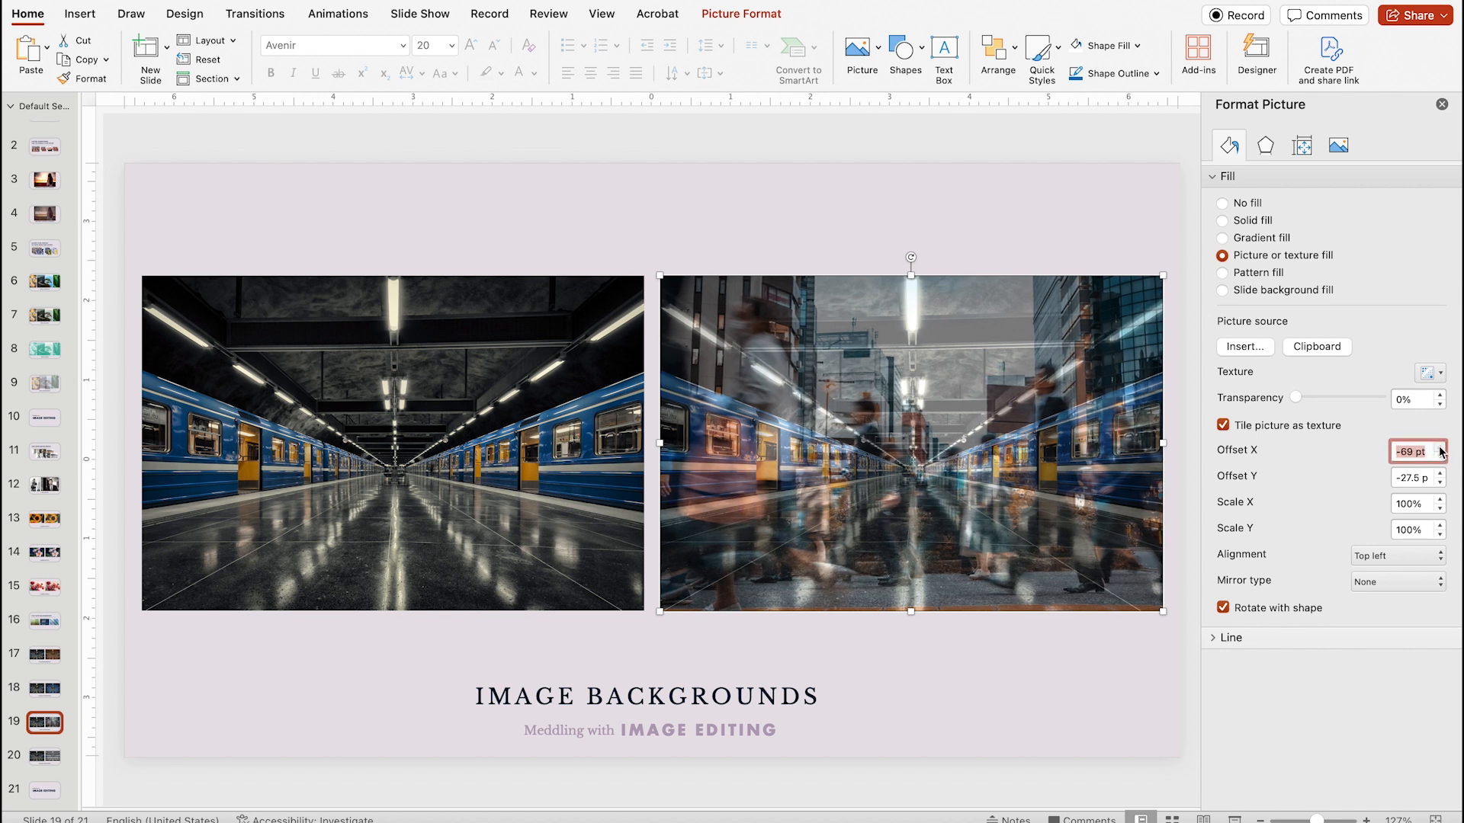
pyautogui.click(1440, 455)
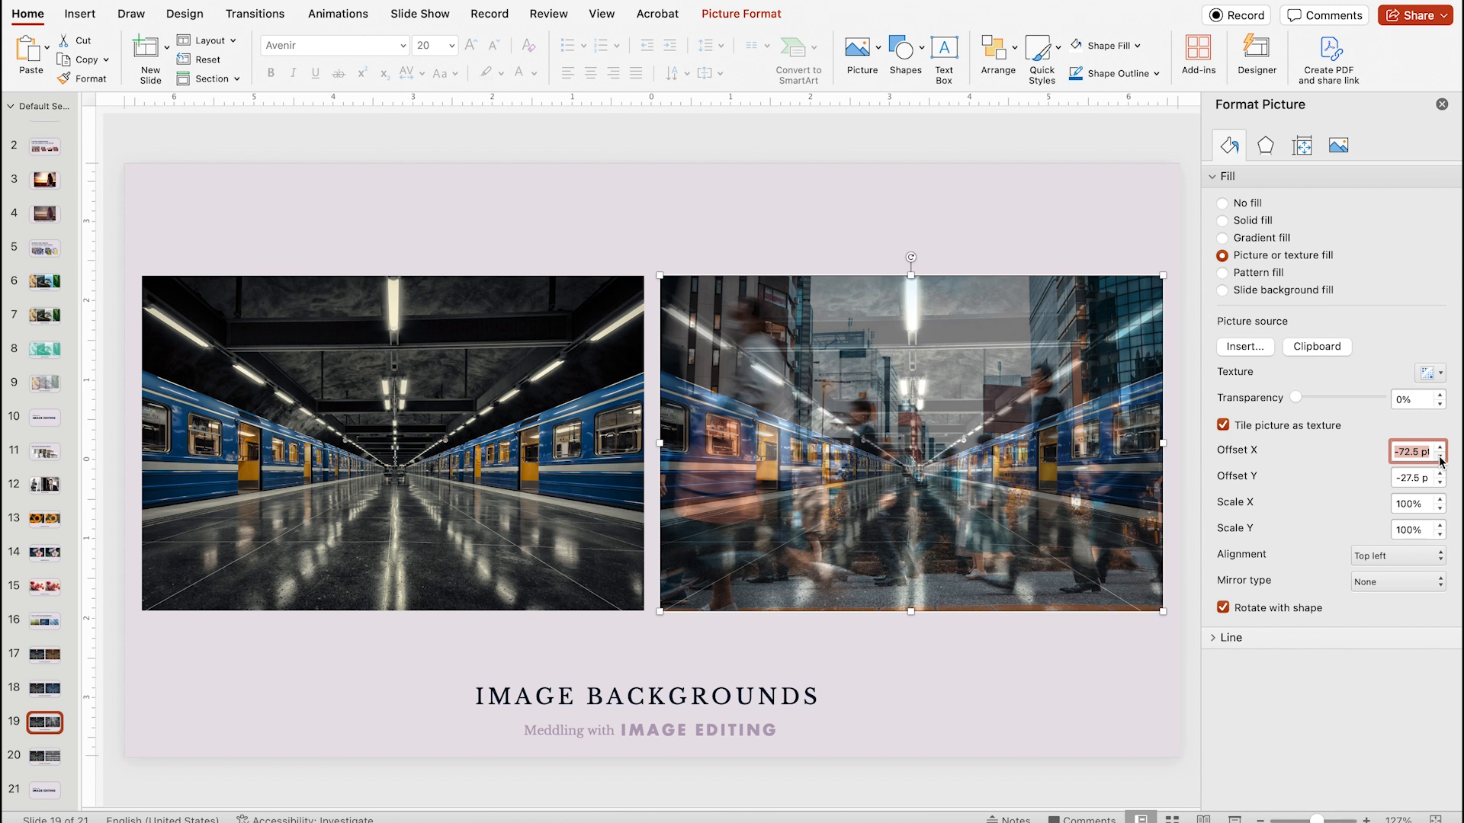
pyautogui.click(1337, 145)
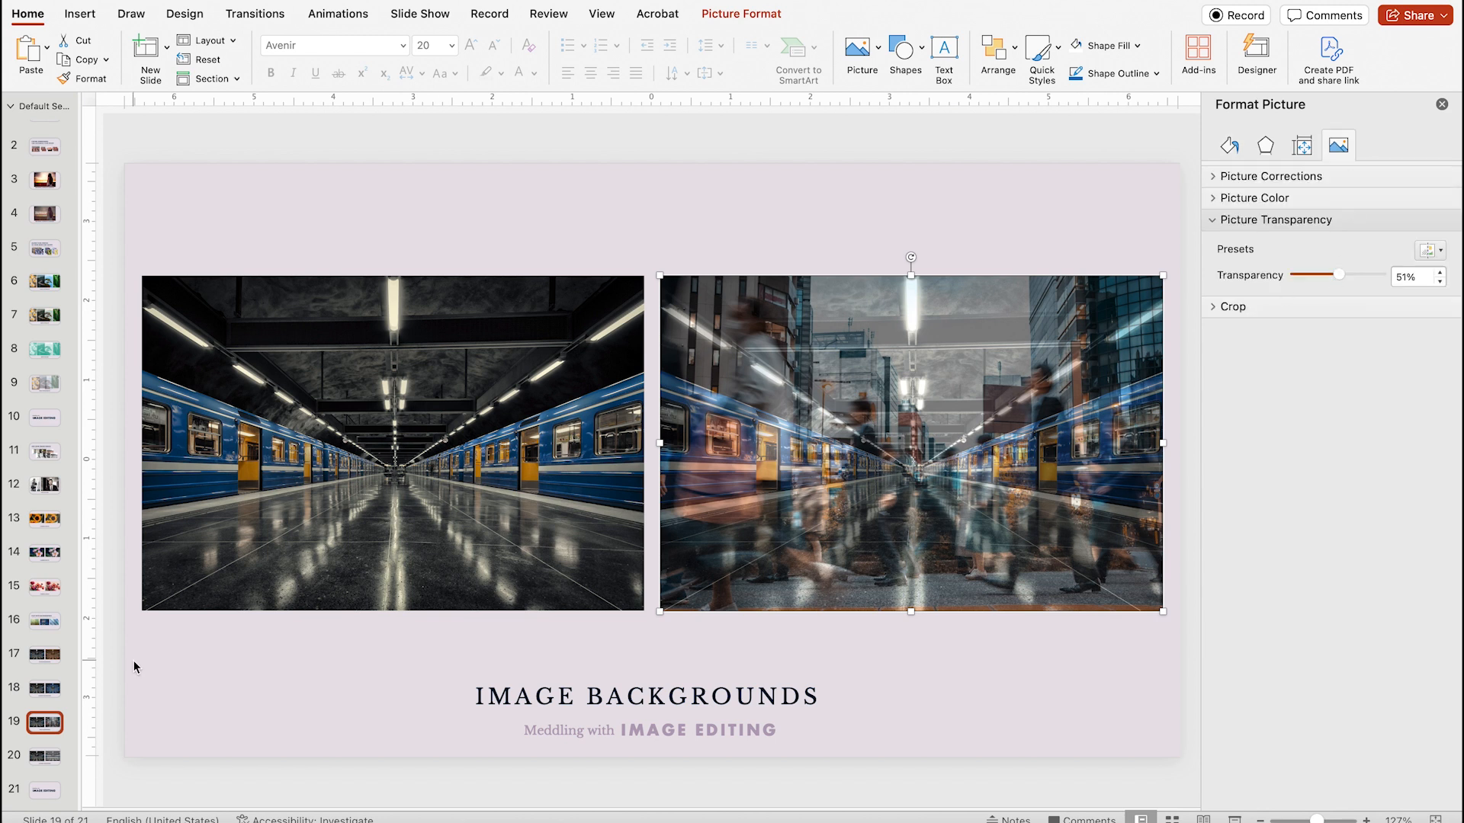
pyautogui.click(42, 755)
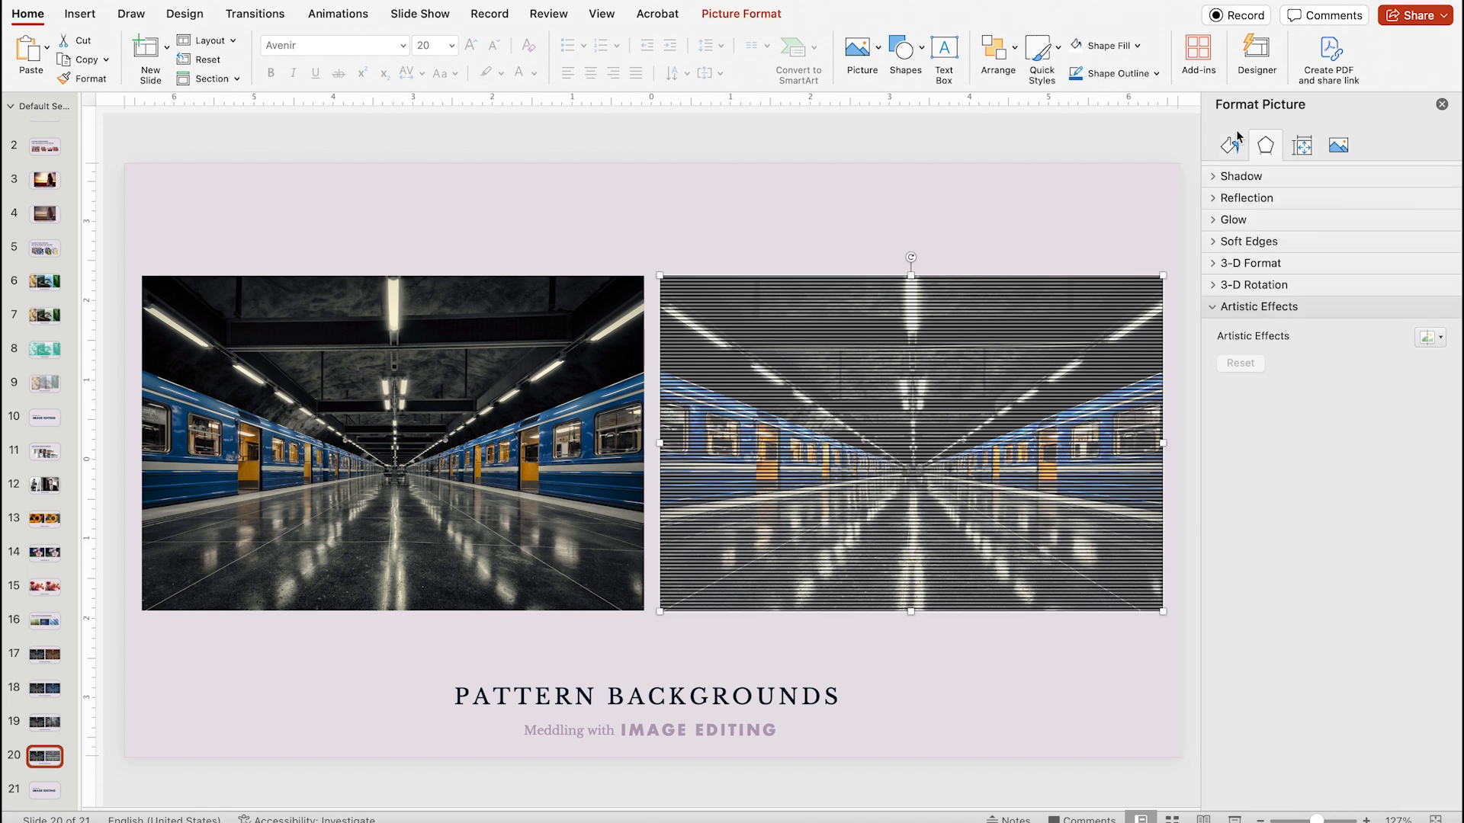
# Step: Set slide 20 photo's fill to the horizontal line pattern and picture transparency to 79%
pyautogui.click(1228, 147)
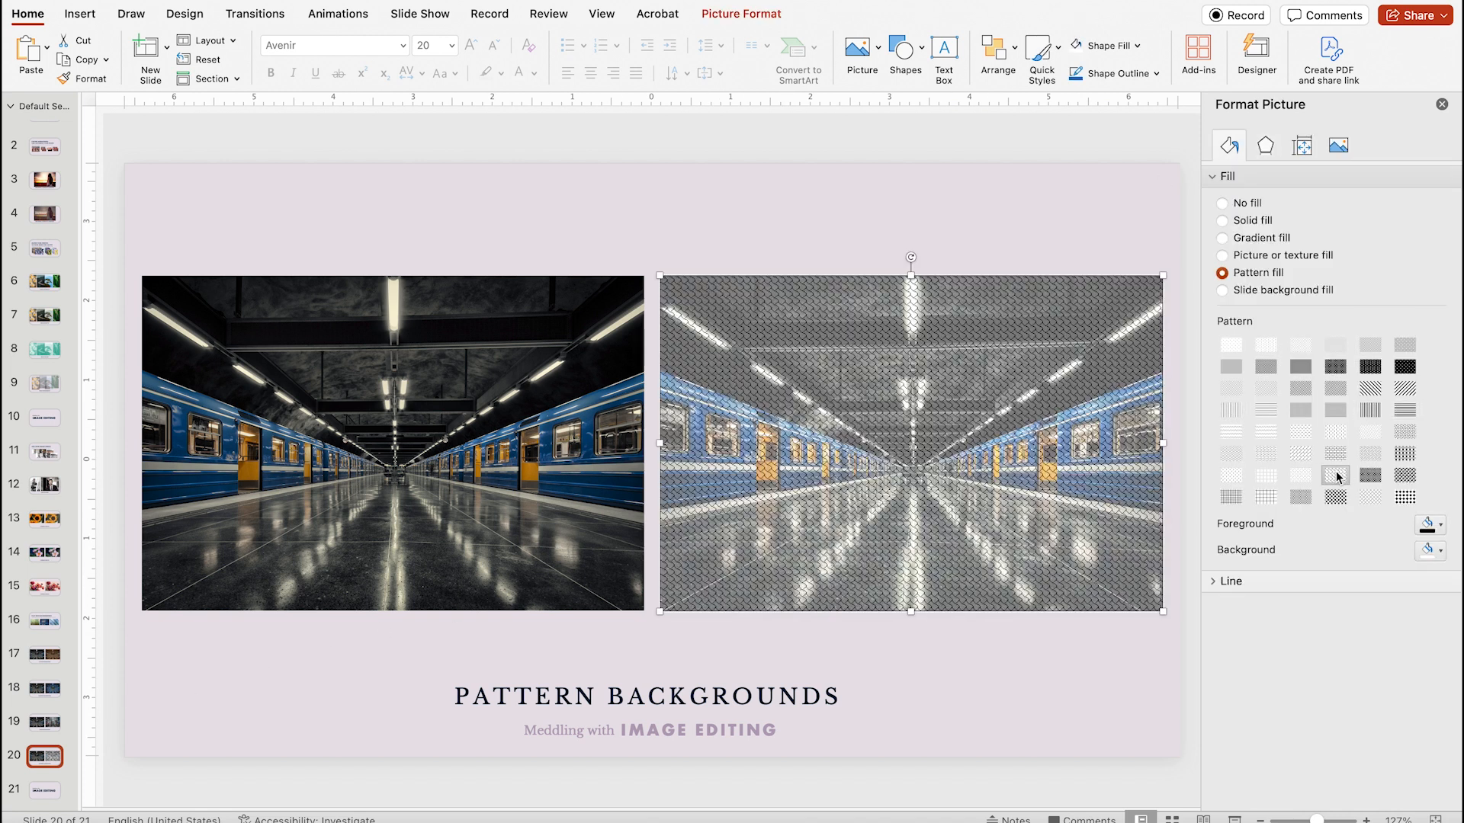
pyautogui.click(1406, 431)
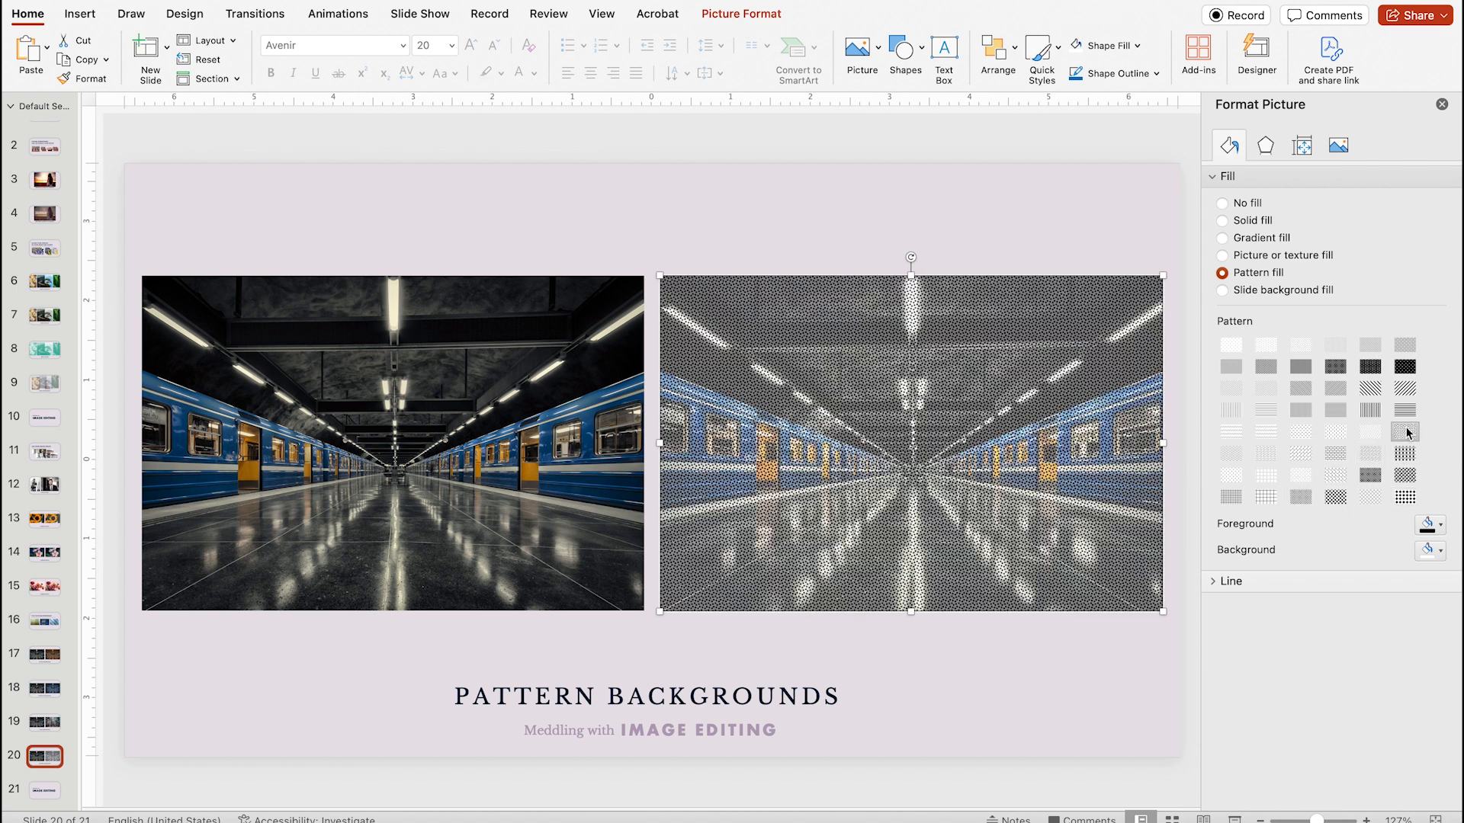
pyautogui.click(1404, 409)
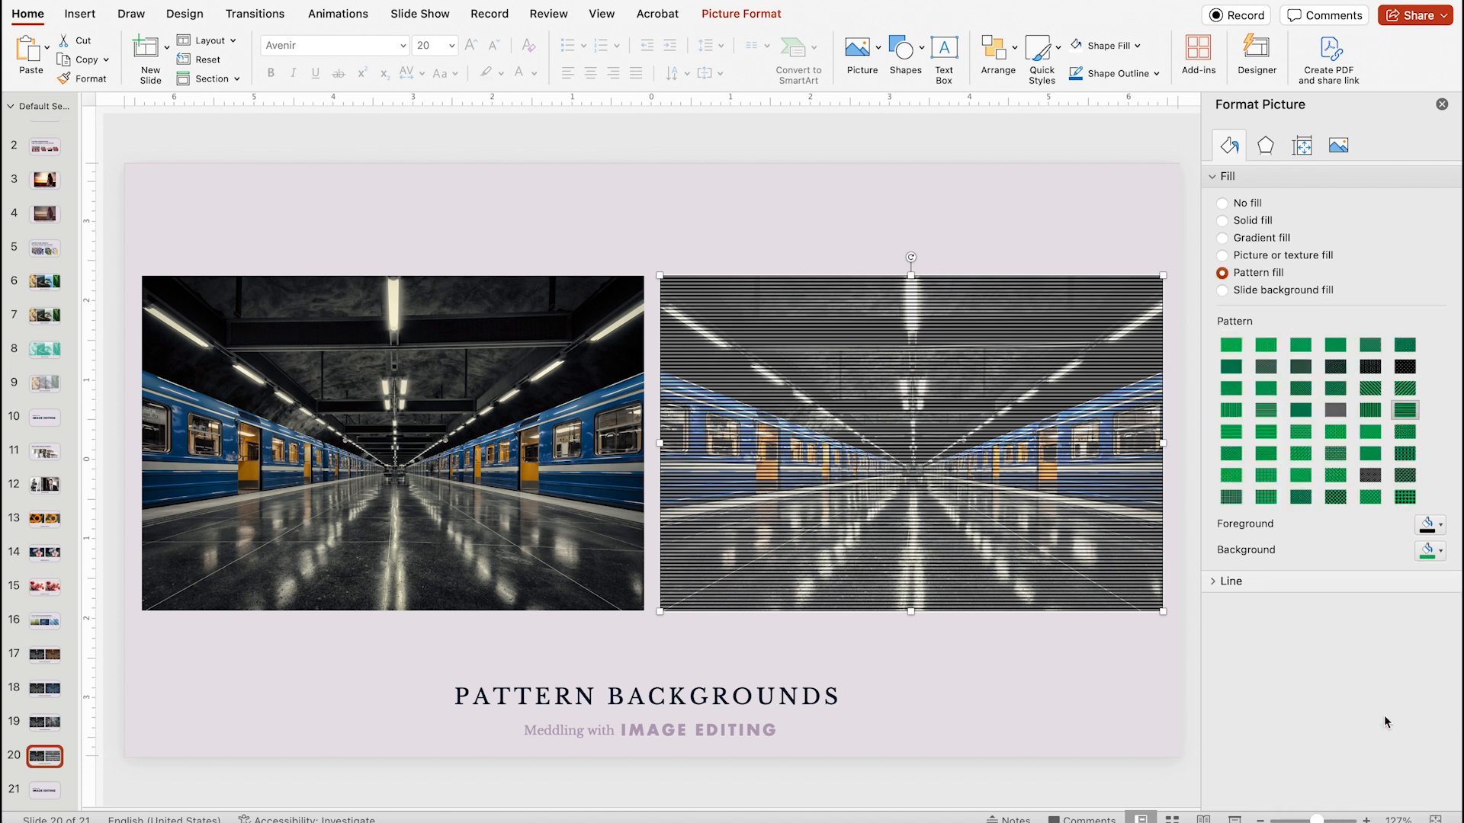
pyautogui.click(1337, 144)
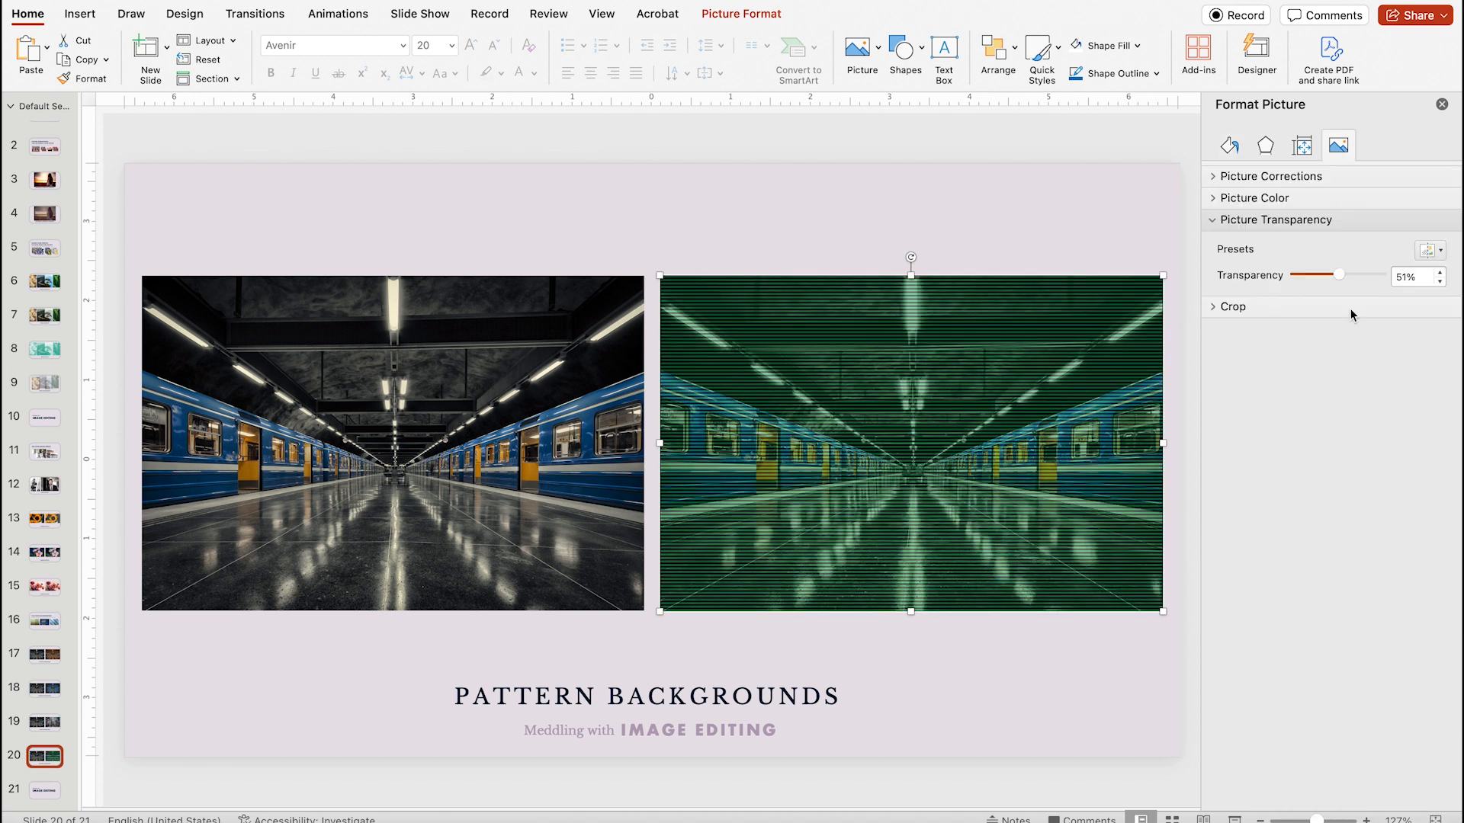
pyautogui.moveTo(1342, 274); pyautogui.dragTo(1359, 274)
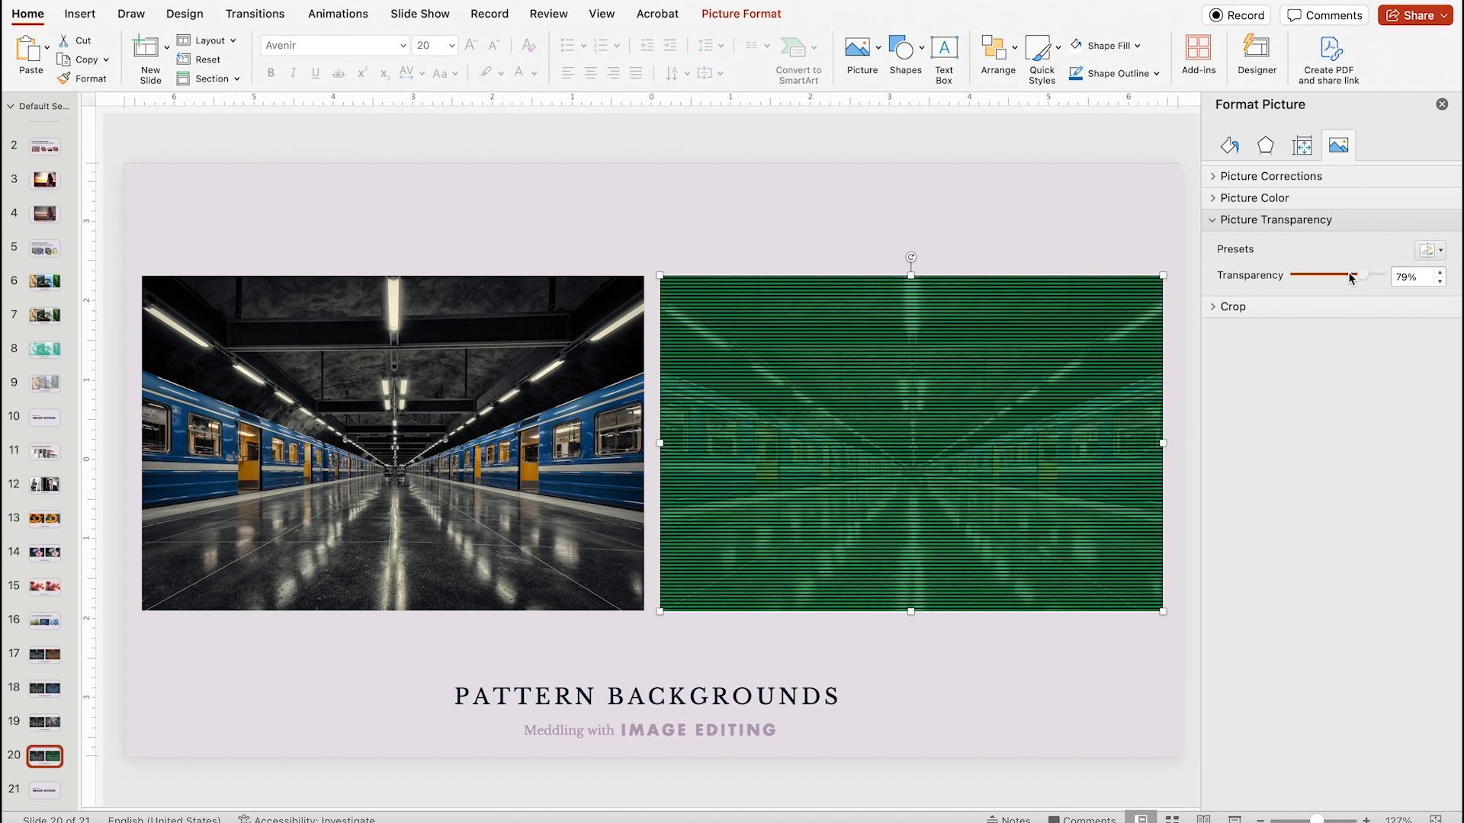